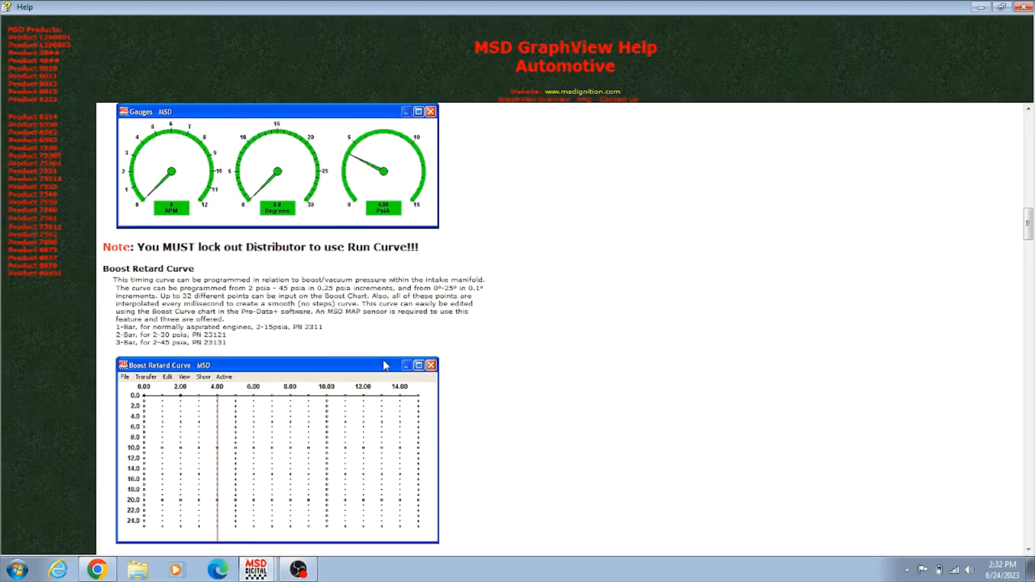
mouse_move(237, 360)
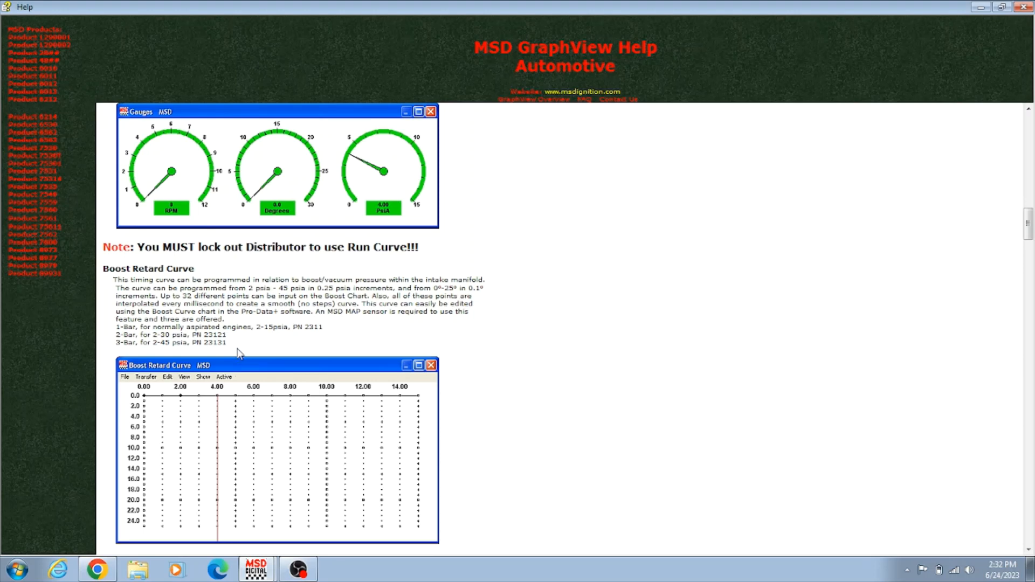
mouse_move(283, 281)
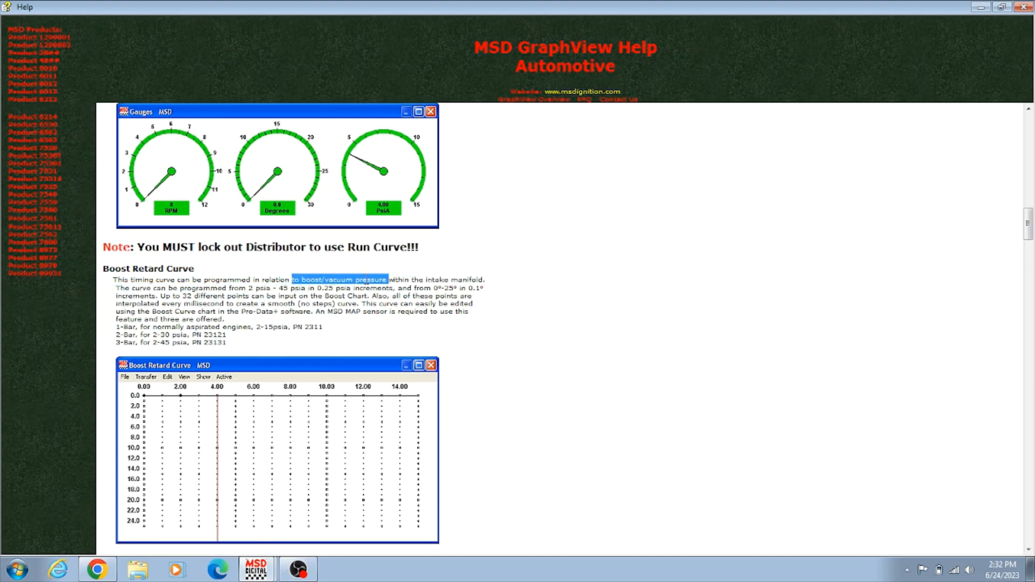
mouse_move(341, 337)
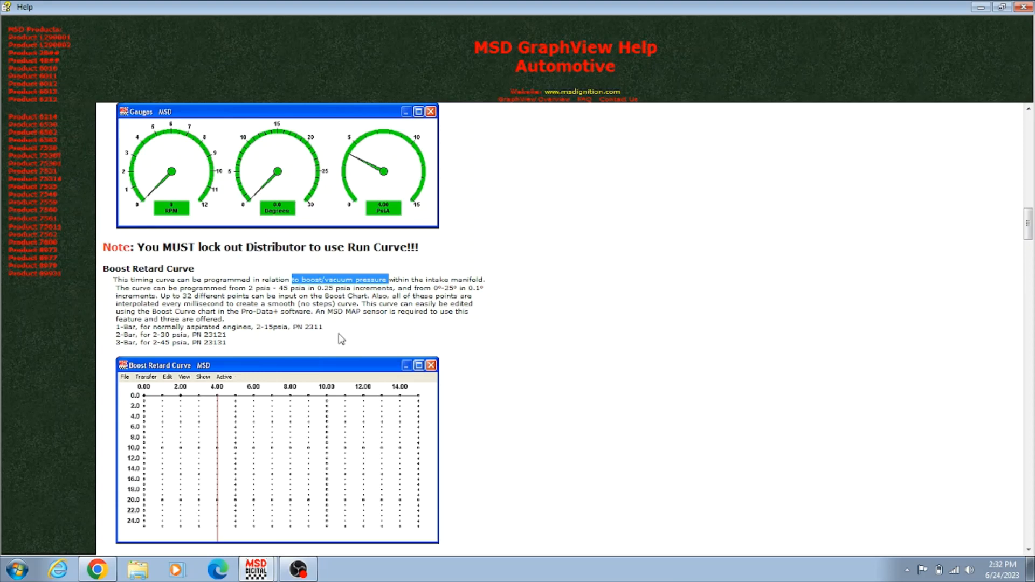
mouse_move(355, 349)
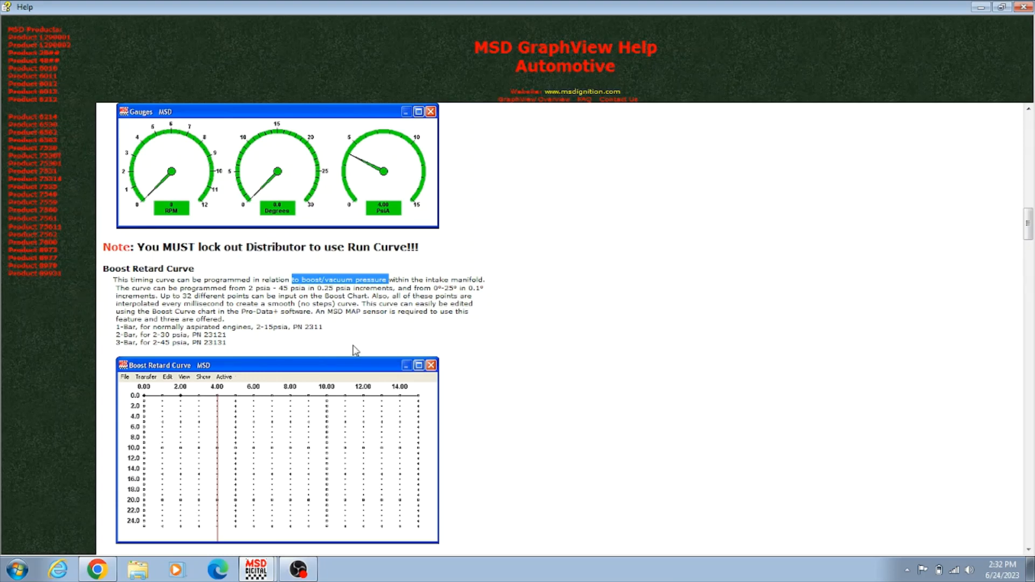
mouse_move(248, 358)
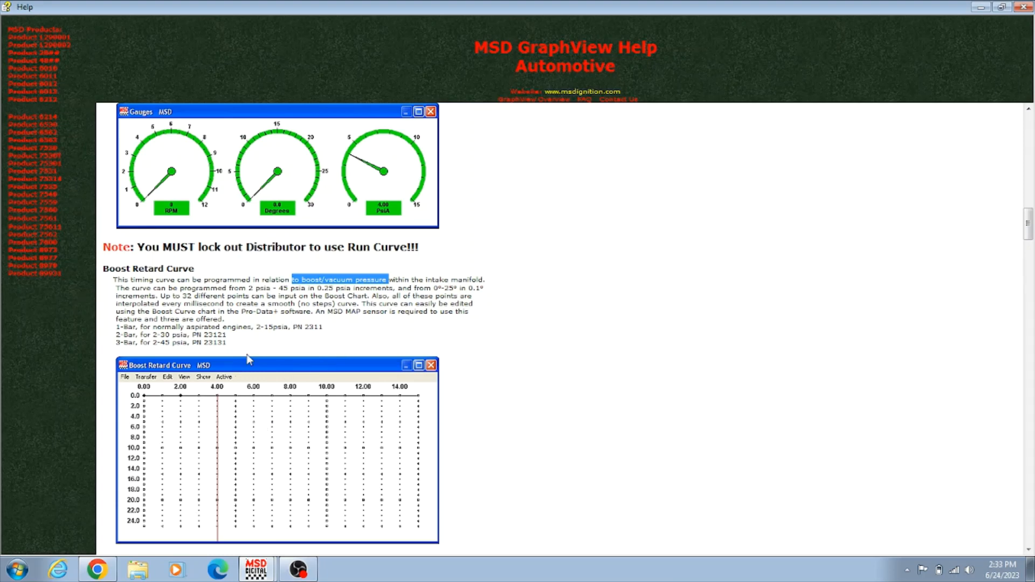
mouse_move(327, 333)
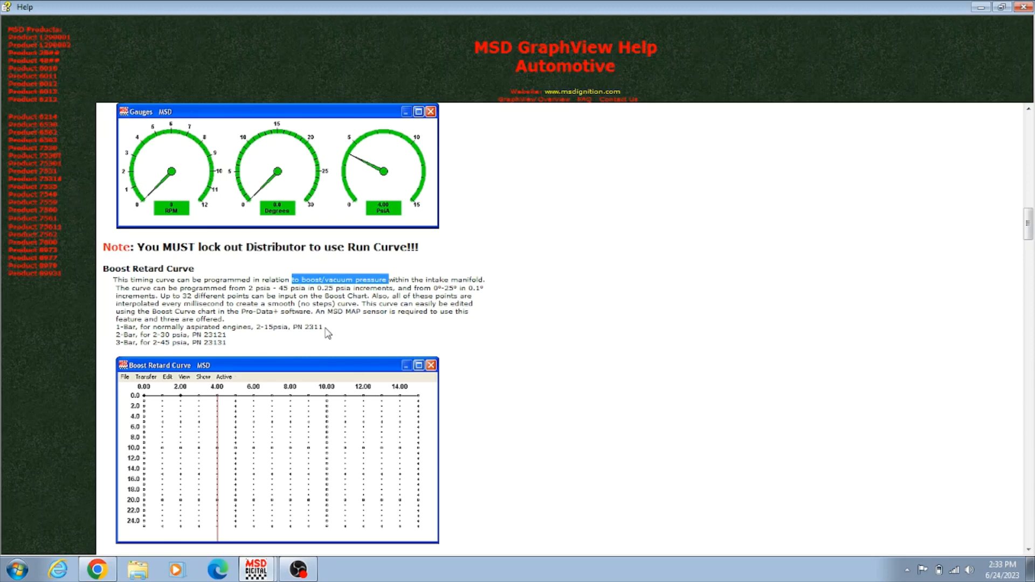
mouse_move(251, 349)
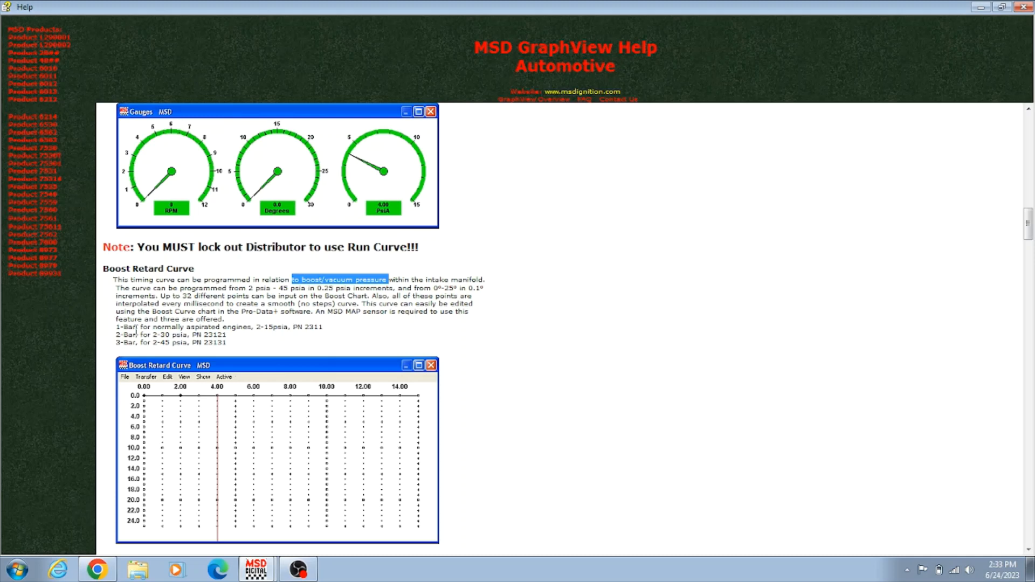
mouse_move(318, 342)
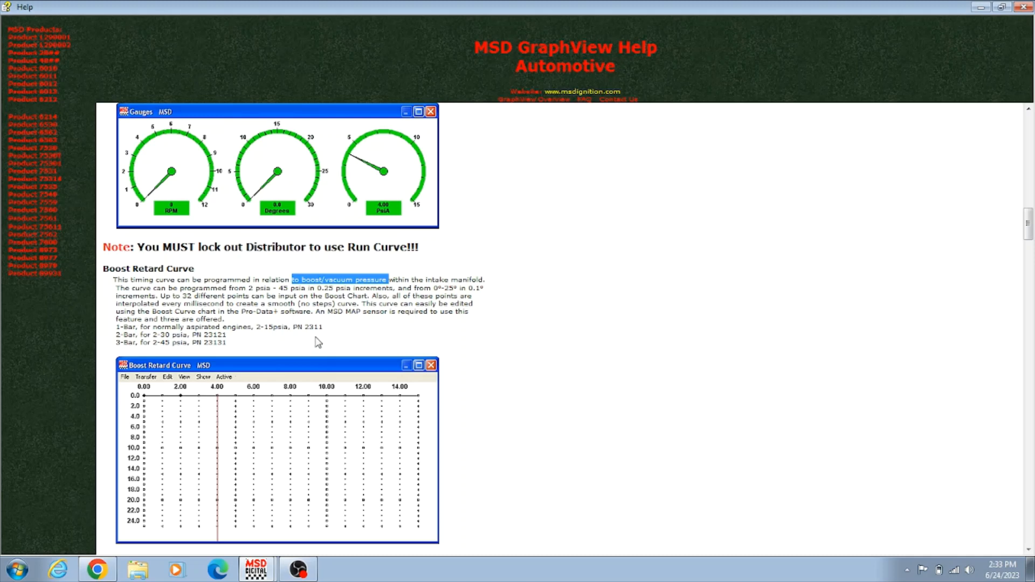
mouse_move(213, 344)
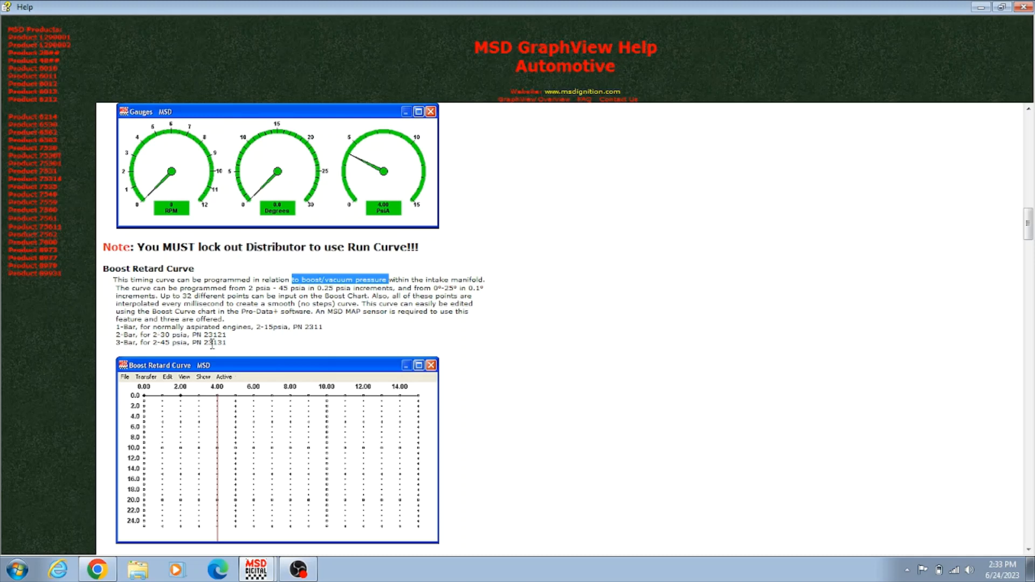
mouse_move(208, 353)
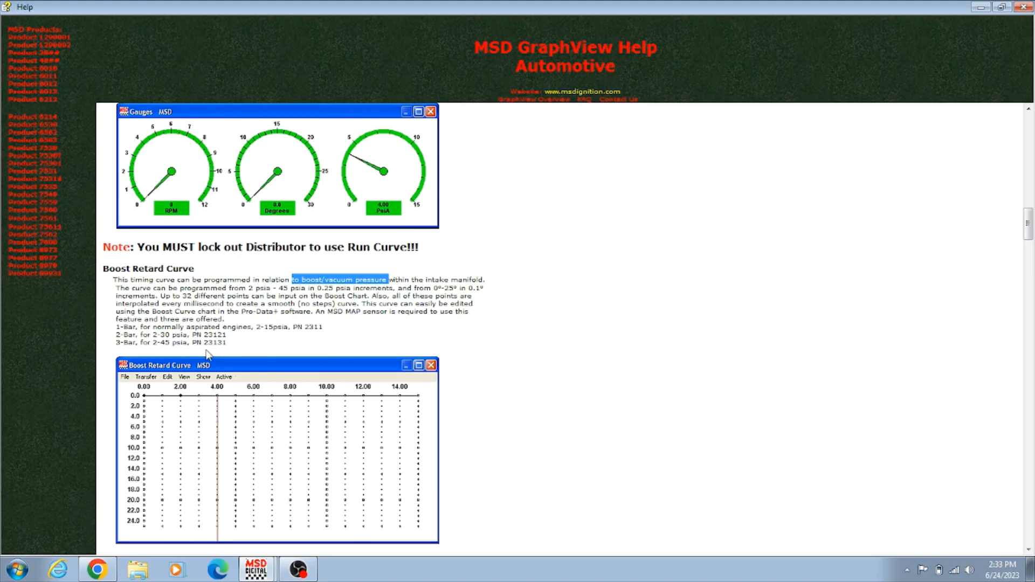
mouse_move(220, 355)
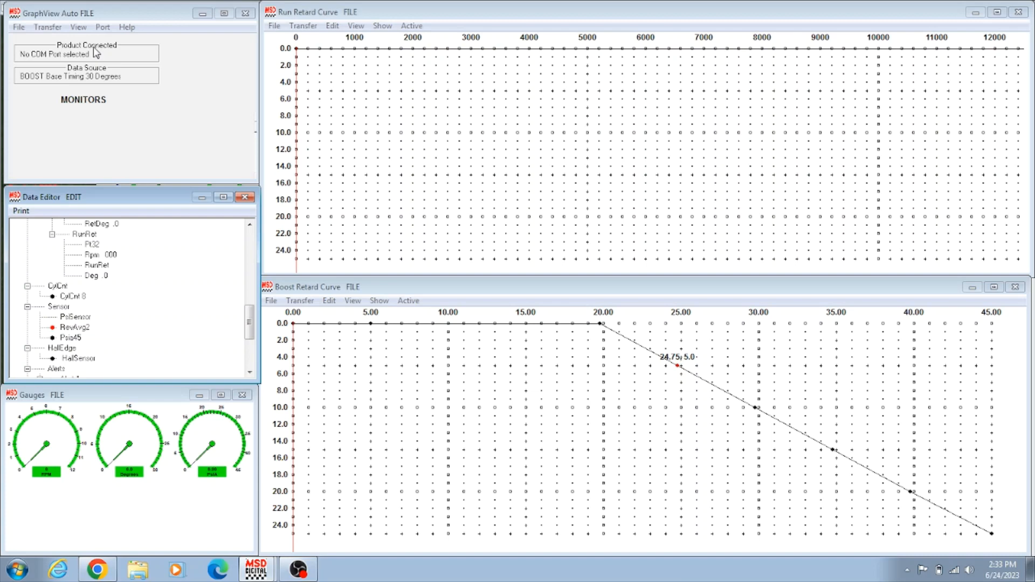
mouse_move(82, 32)
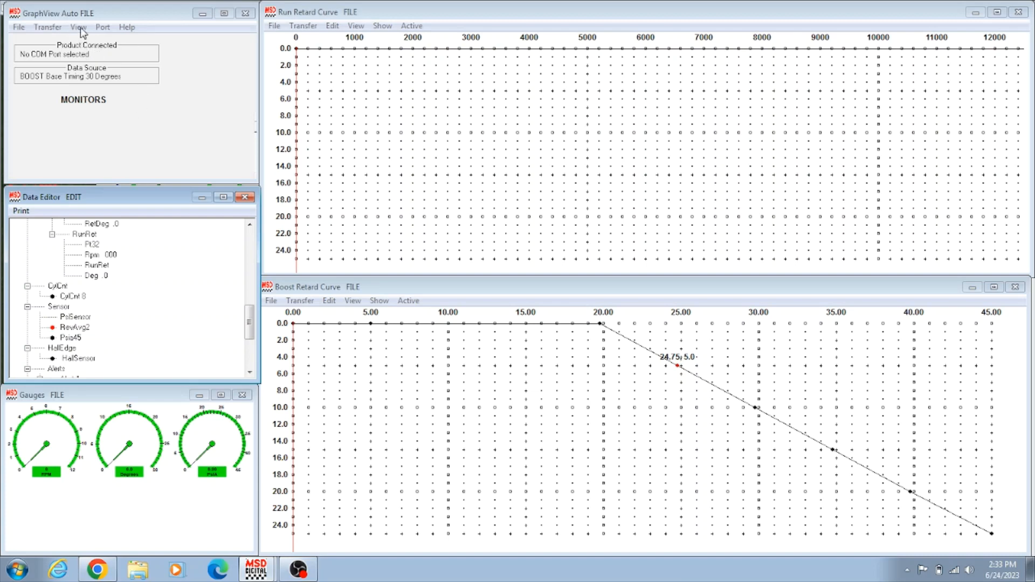
Review the rev limit entries (burnout, maximum, launch) in the Data Editor without changing them
left_click(78, 27)
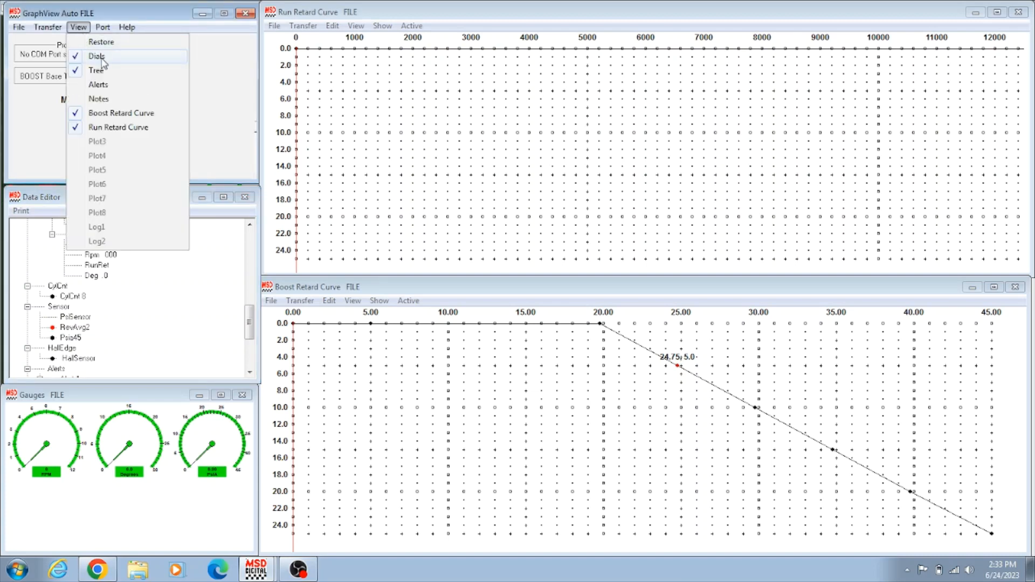
mouse_move(192, 111)
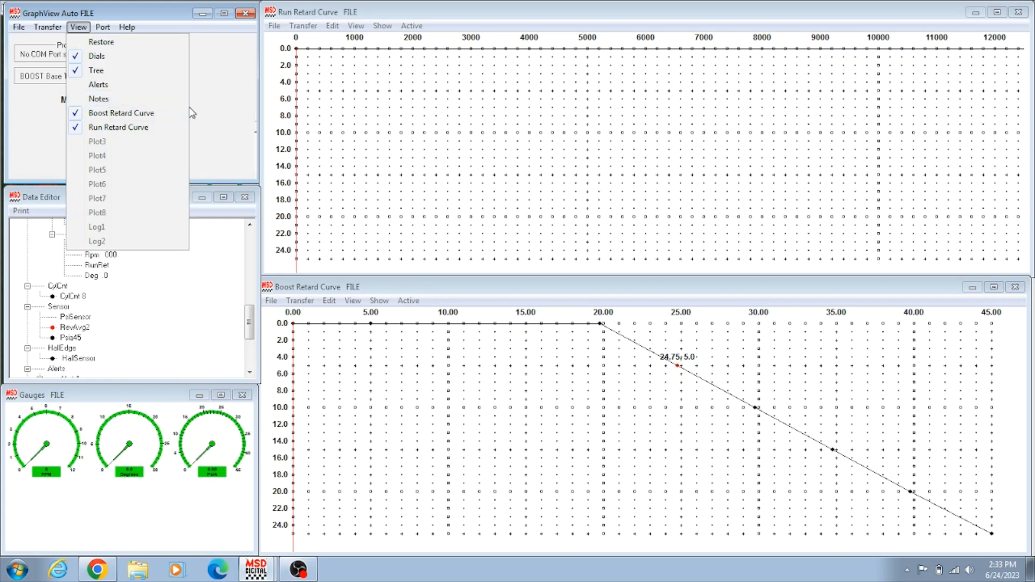
mouse_move(119, 72)
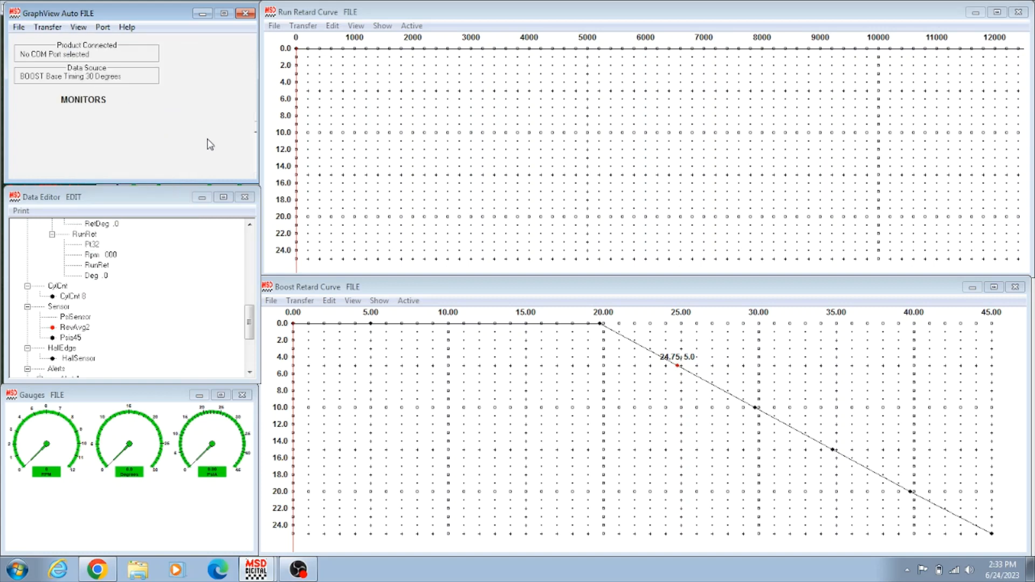
mouse_move(241, 321)
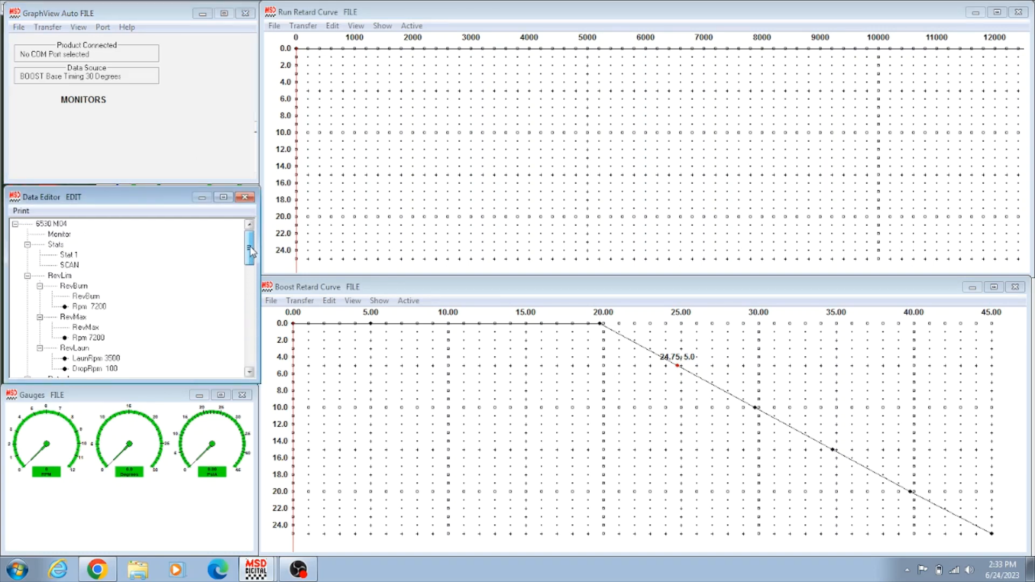
scroll("down", 3)
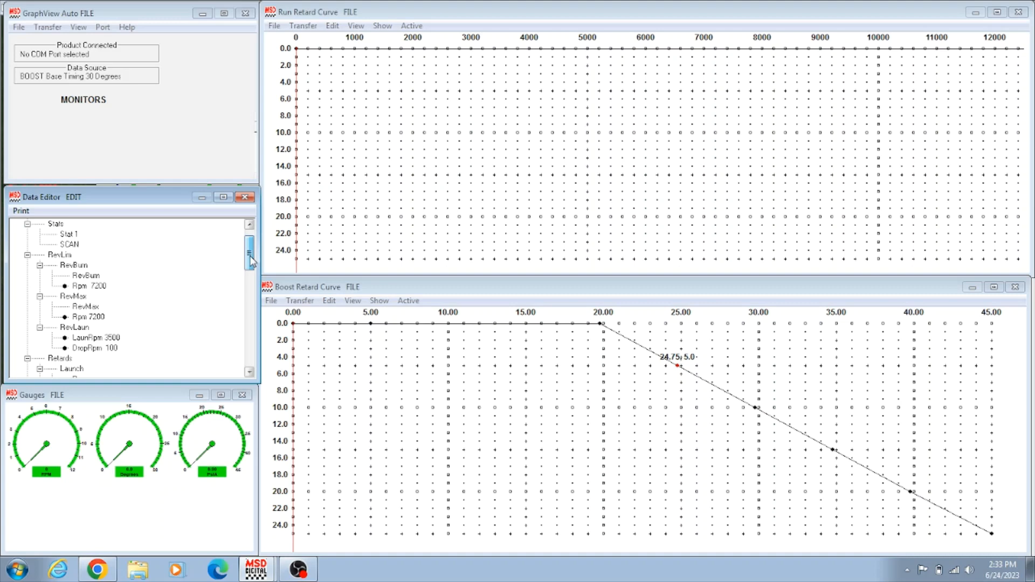
scroll("down", 3)
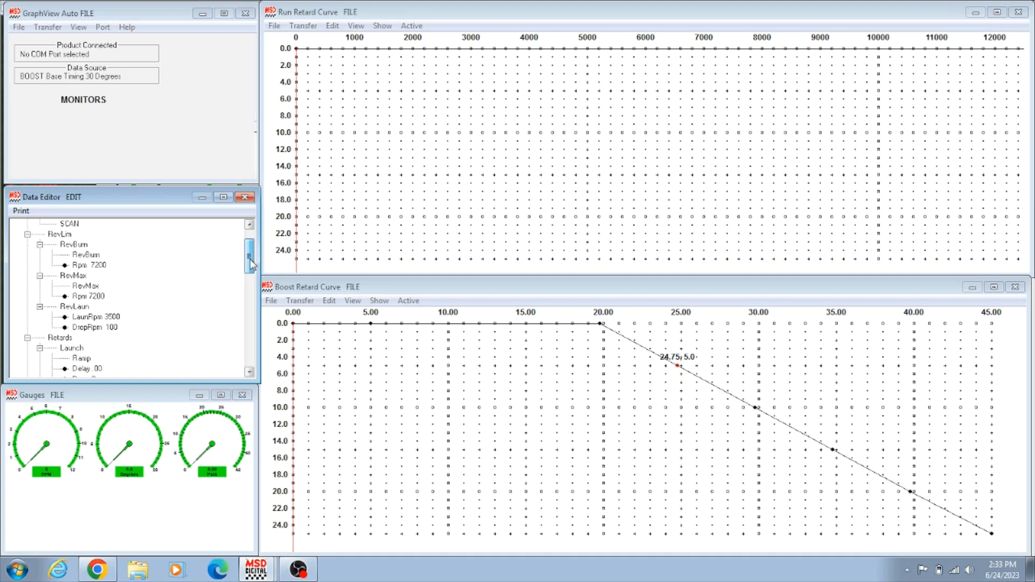
left_click(87, 265)
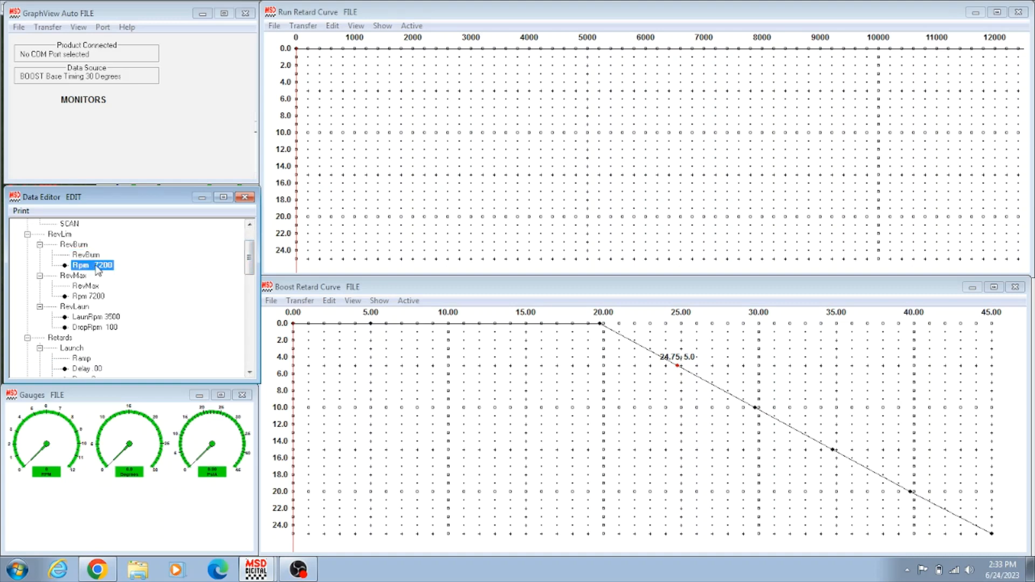
double_click(91, 265)
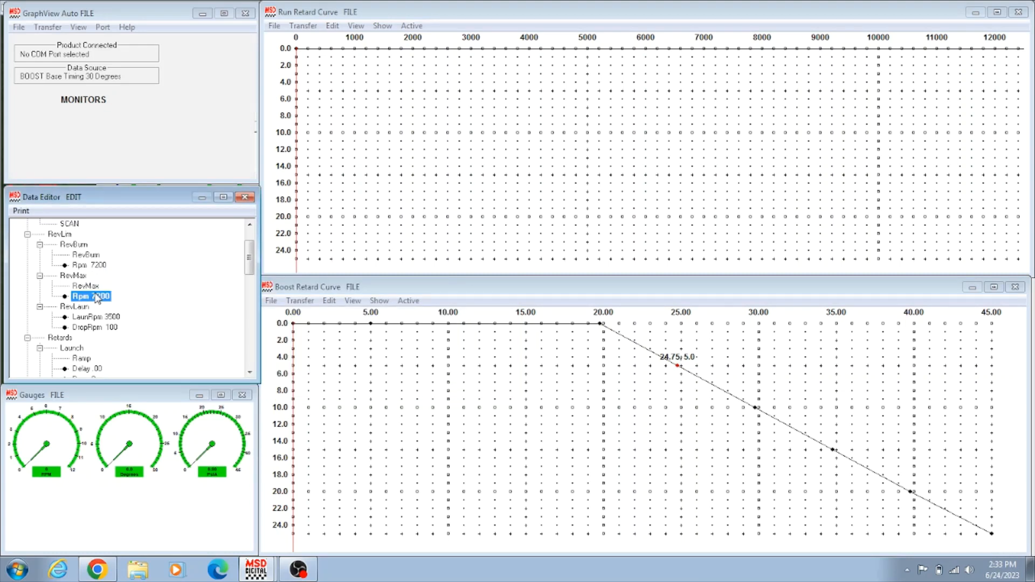
double_click(91, 295)
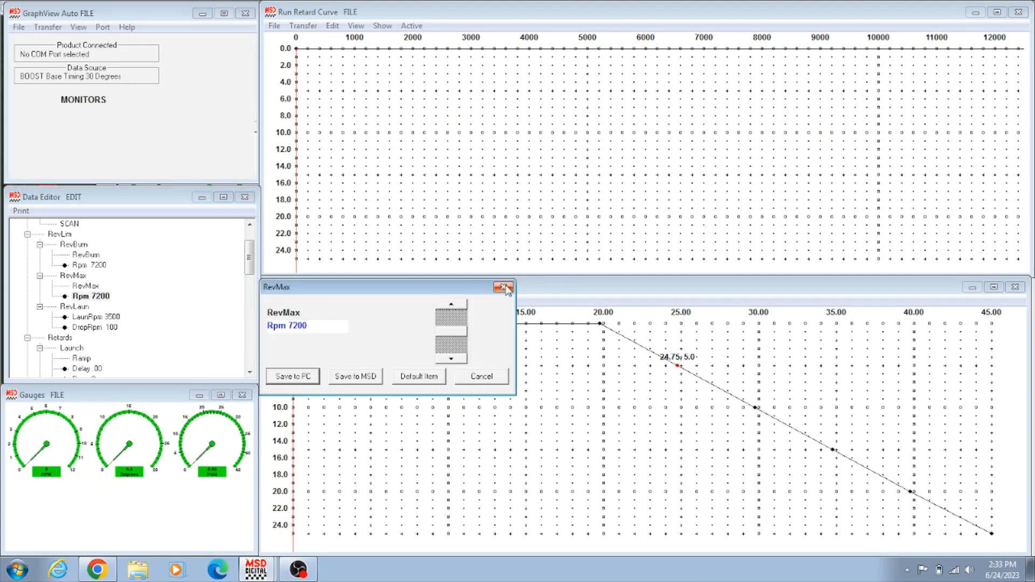
left_click(99, 317)
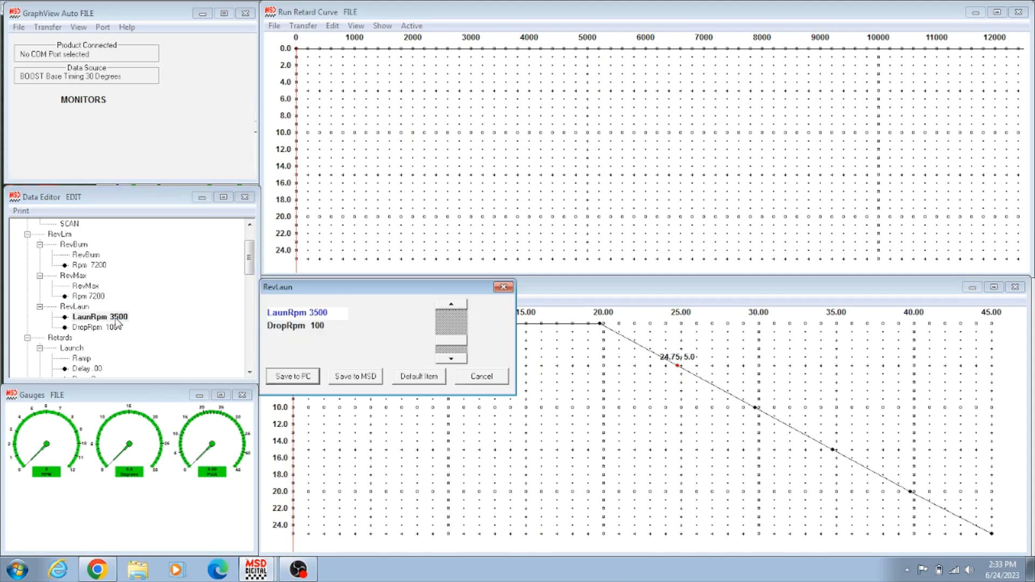
mouse_move(503, 286)
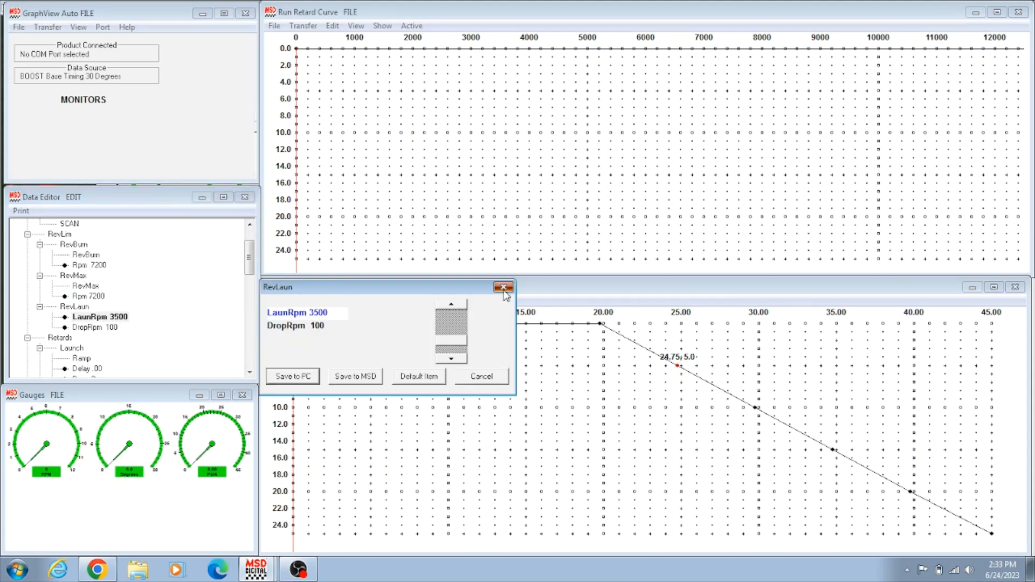
left_click(503, 286)
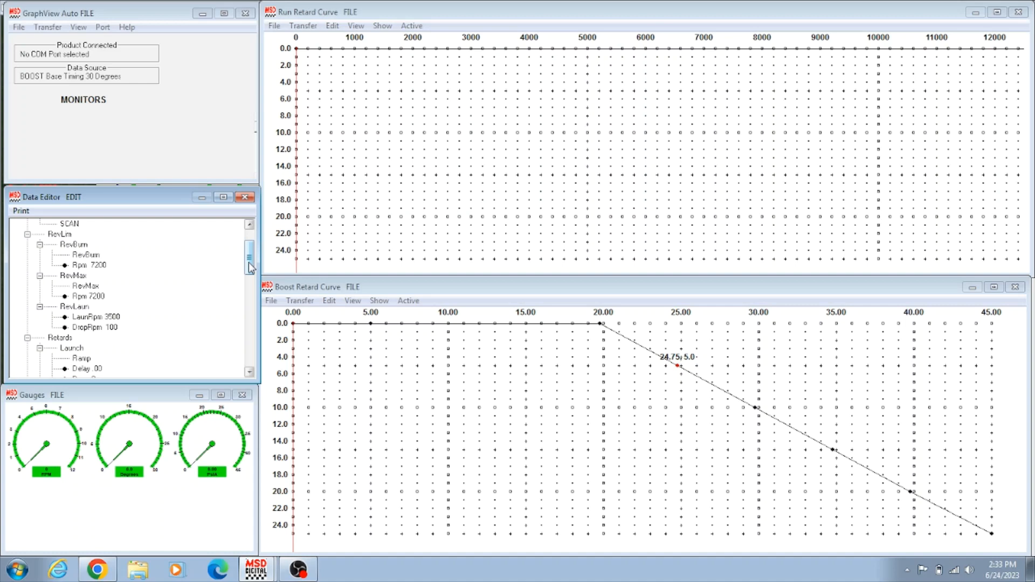
scroll("down", 3)
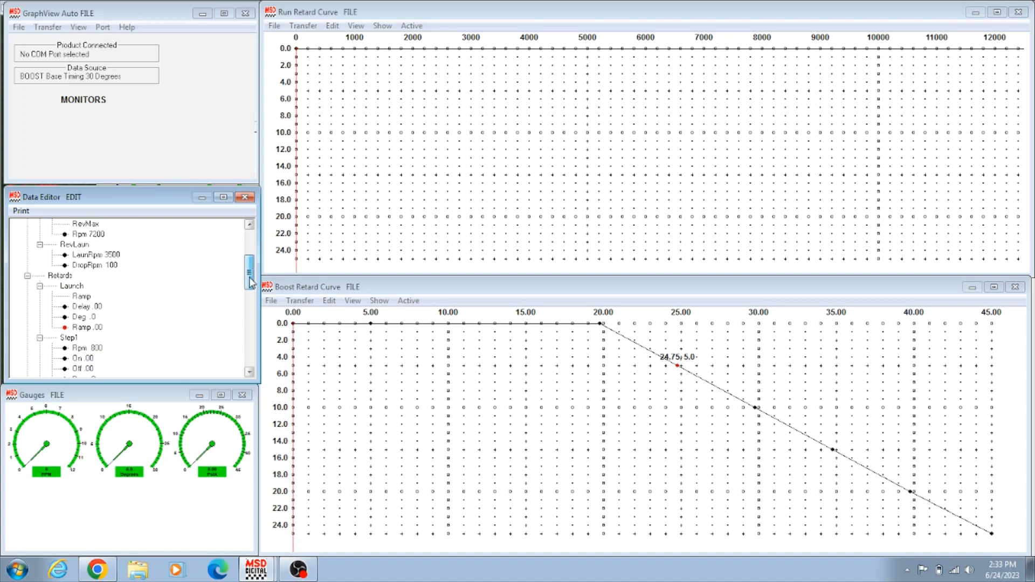
scroll("down", 3)
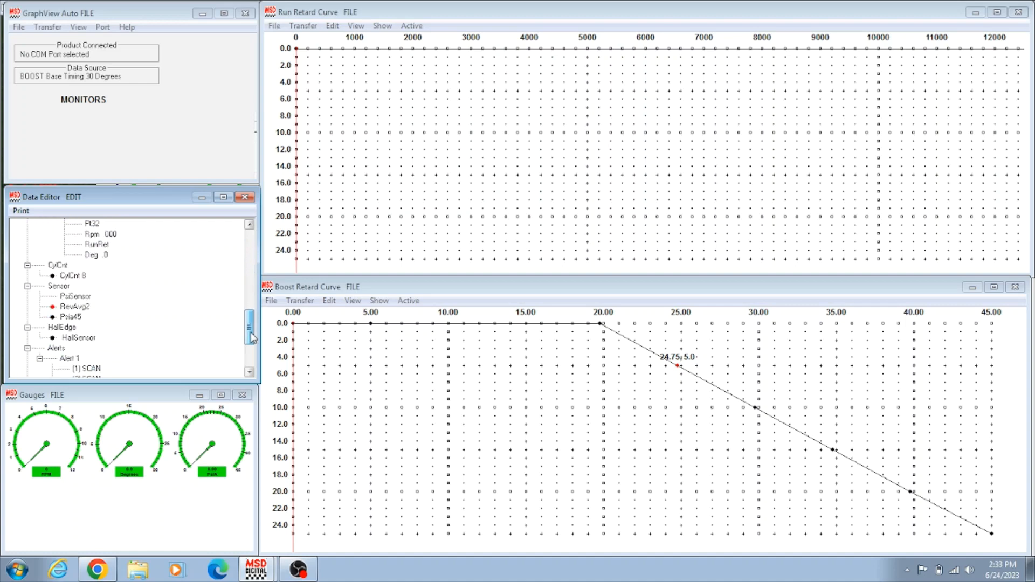
scroll("down", 3)
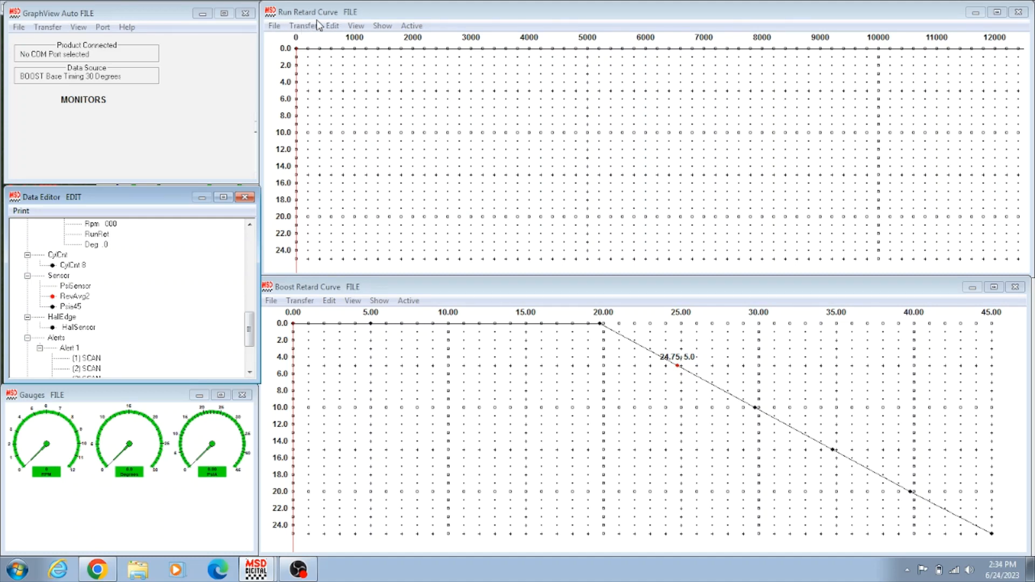
mouse_move(469, 145)
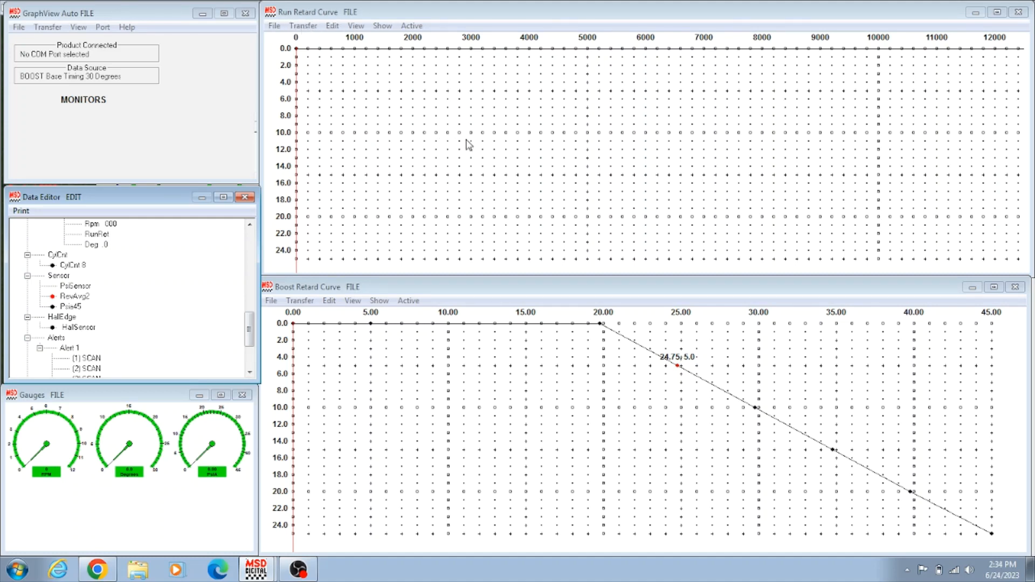
mouse_move(510, 90)
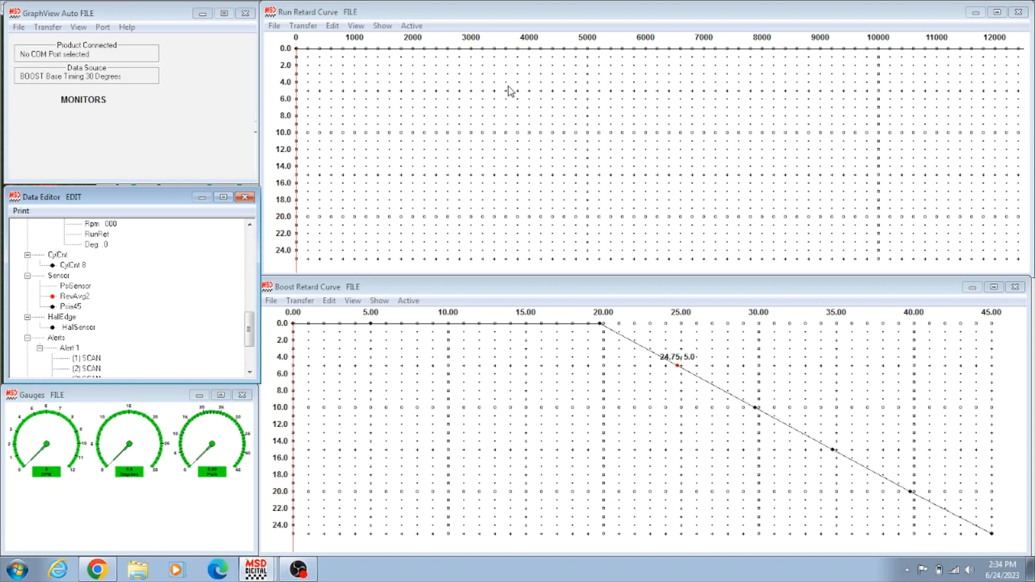
mouse_move(319, 158)
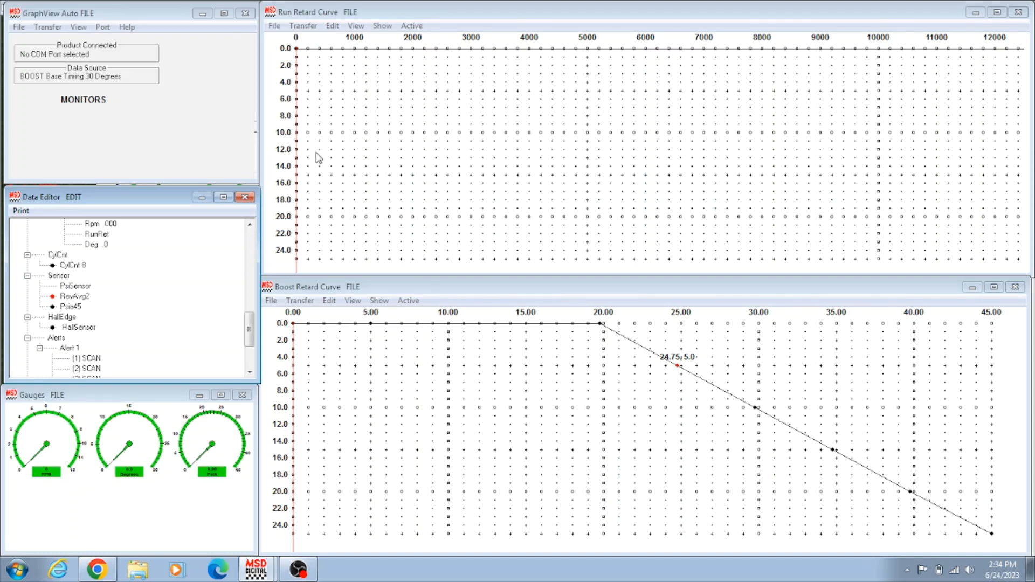
mouse_move(395, 111)
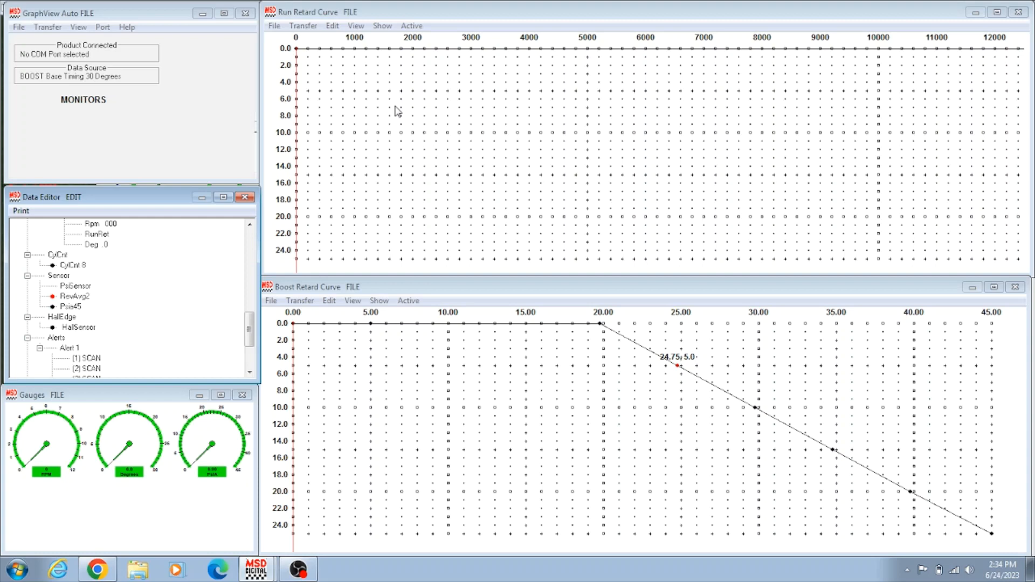
mouse_move(355, 140)
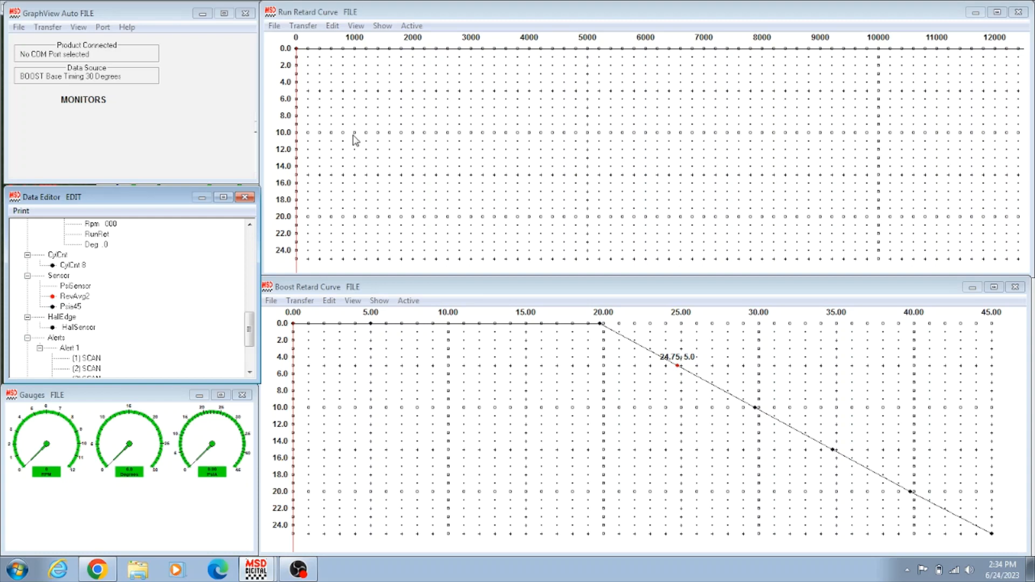
mouse_move(372, 162)
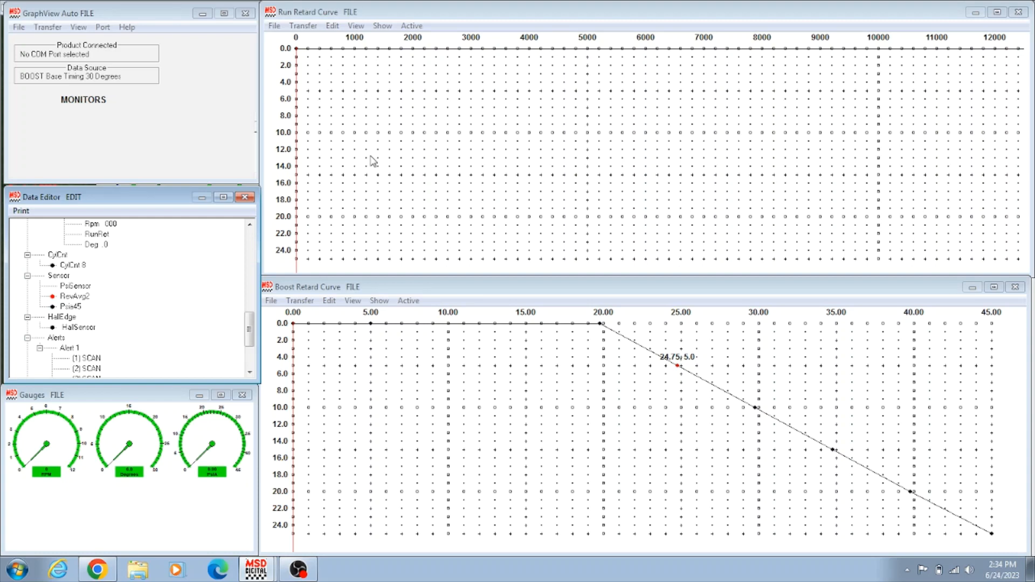
mouse_move(442, 170)
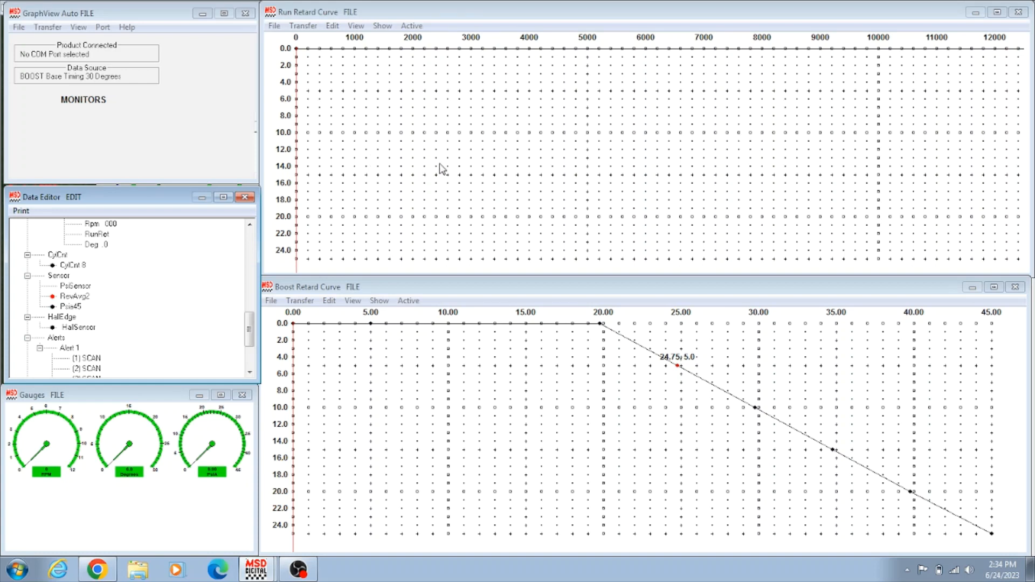
mouse_move(338, 139)
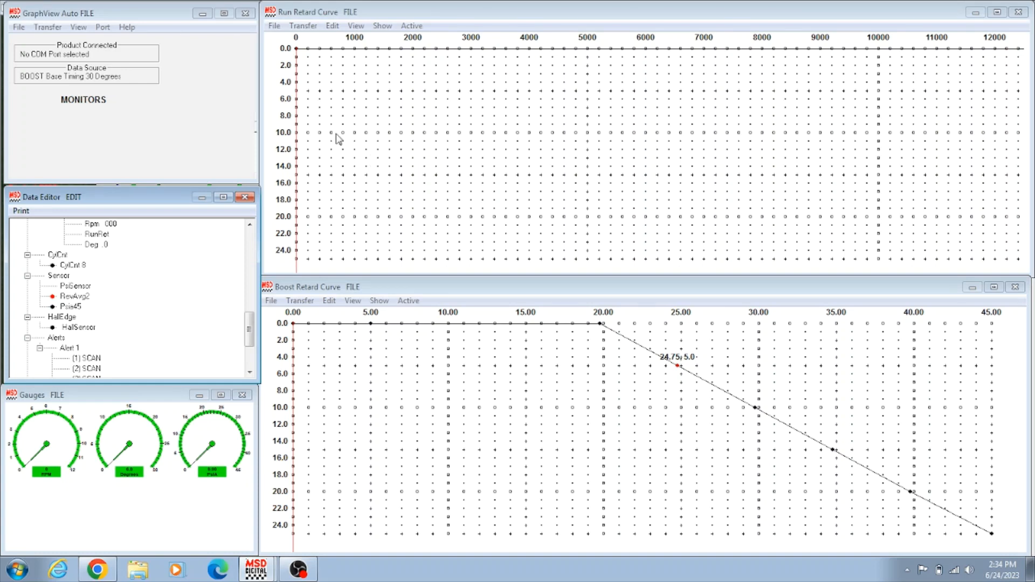
mouse_move(355, 119)
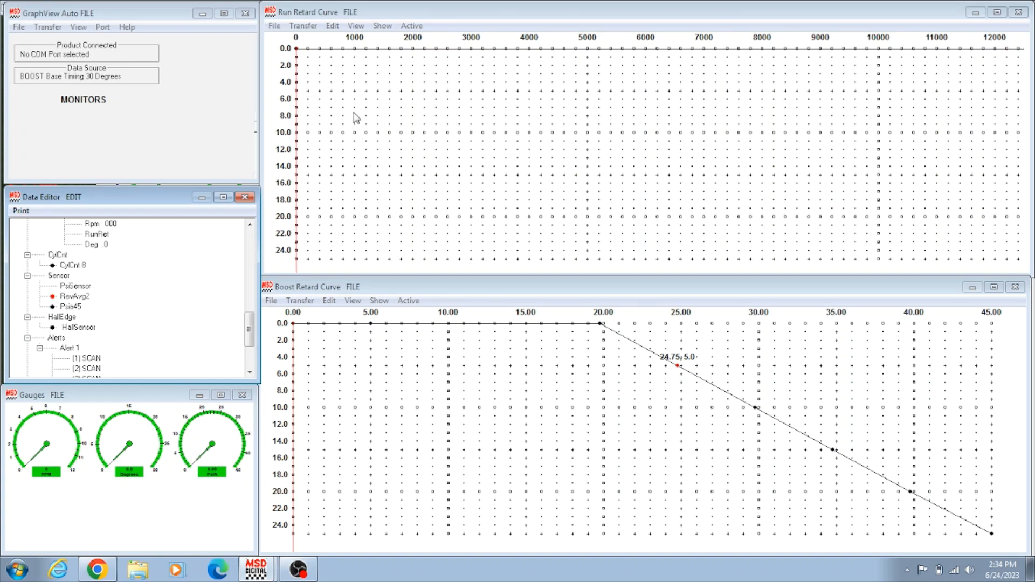
mouse_move(396, 132)
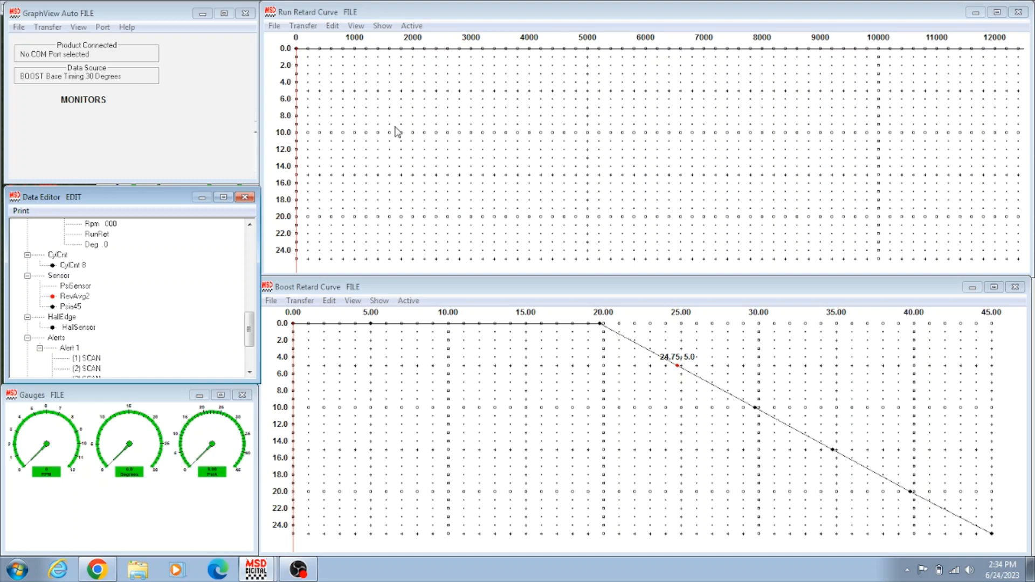
mouse_move(452, 148)
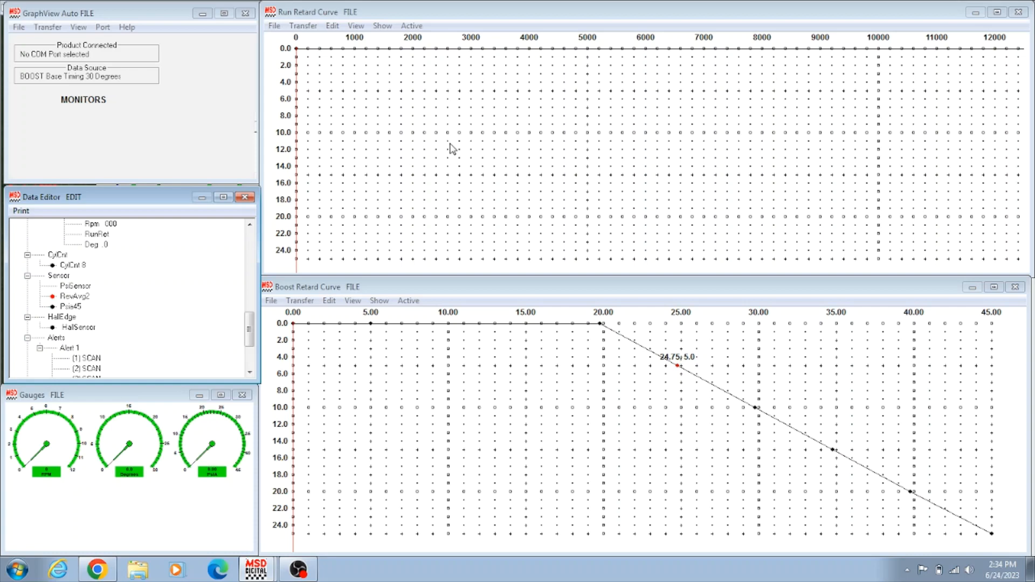
mouse_move(310, 180)
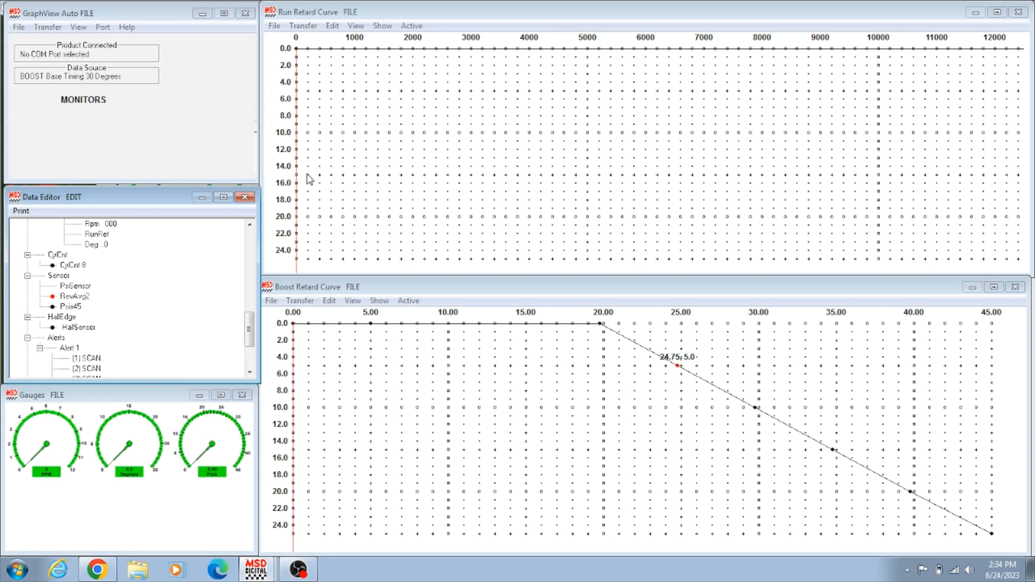
mouse_move(334, 190)
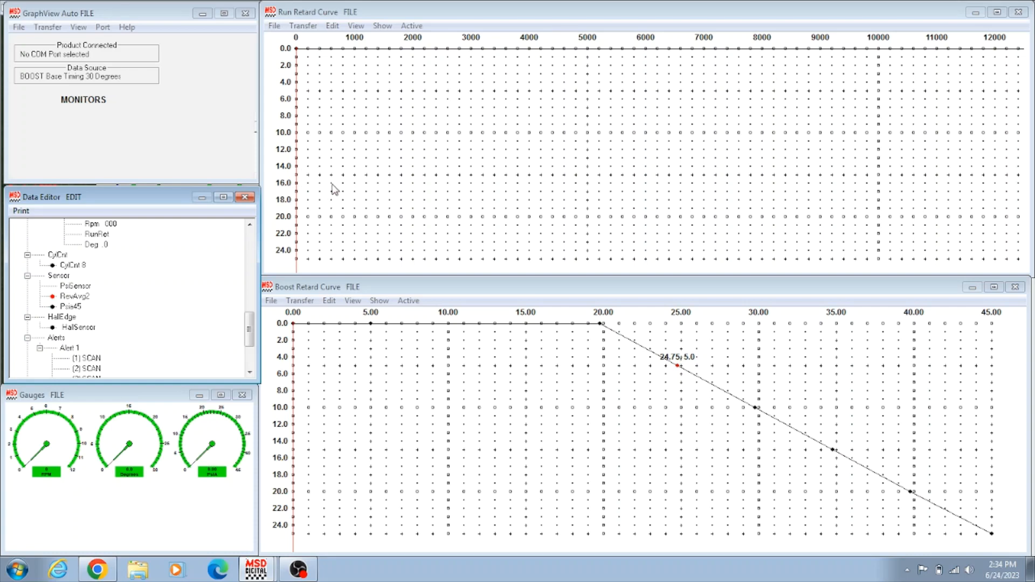
mouse_move(321, 146)
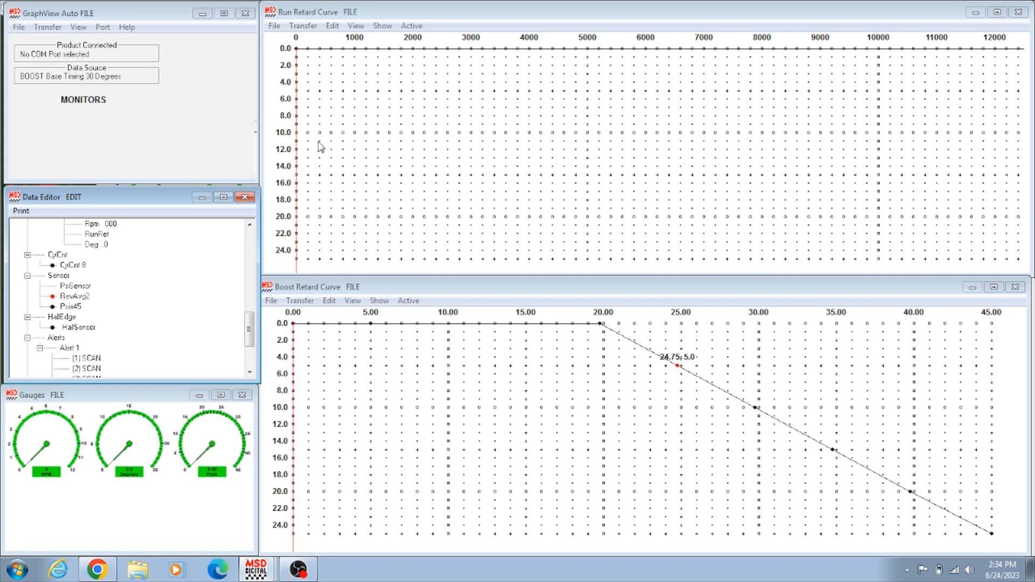
Add dots to the run retard curve forming a 15-degree retard dip below about 800 rpm
right_click(320, 146)
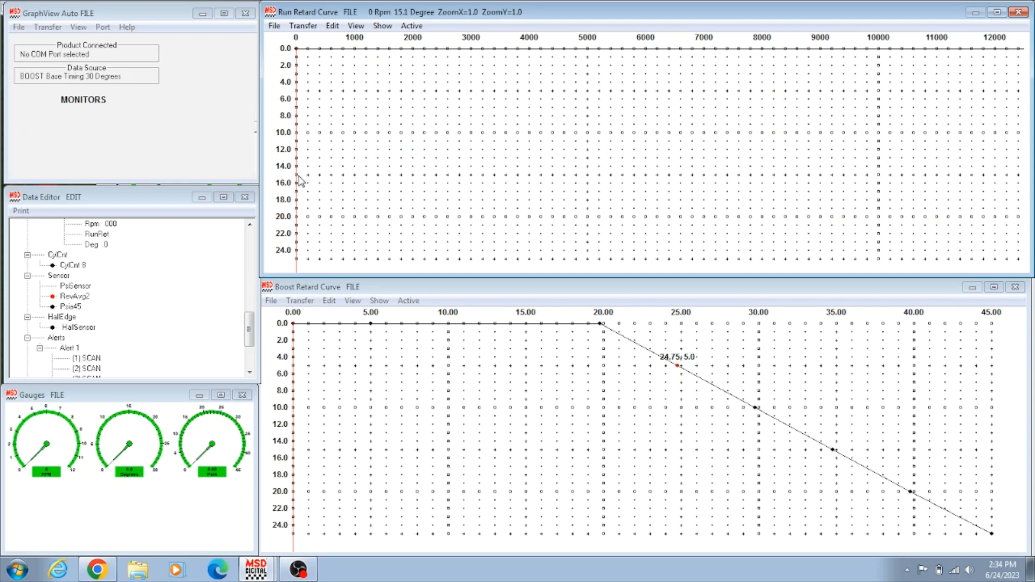
right_click(301, 182)
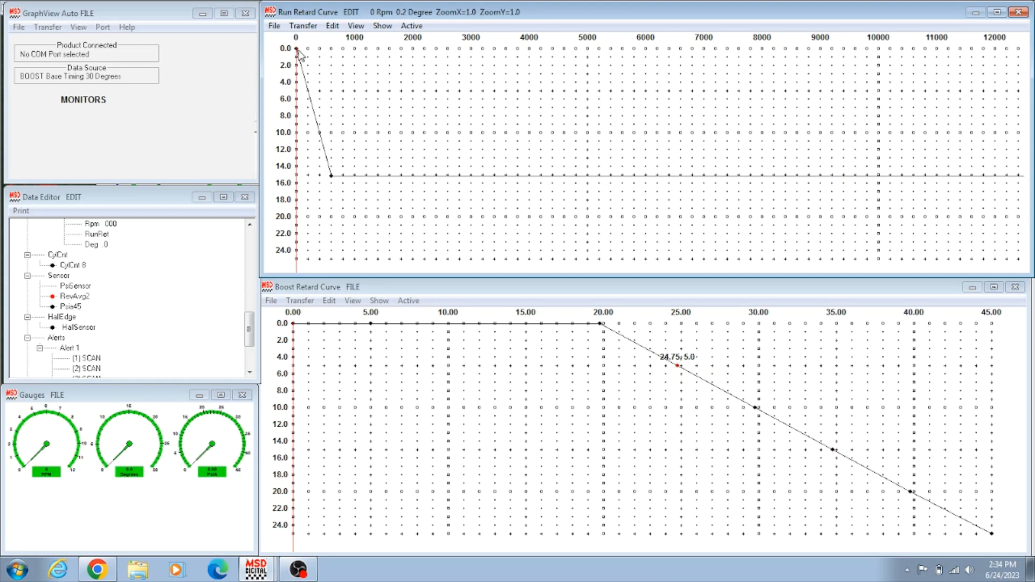
mouse_move(304, 58)
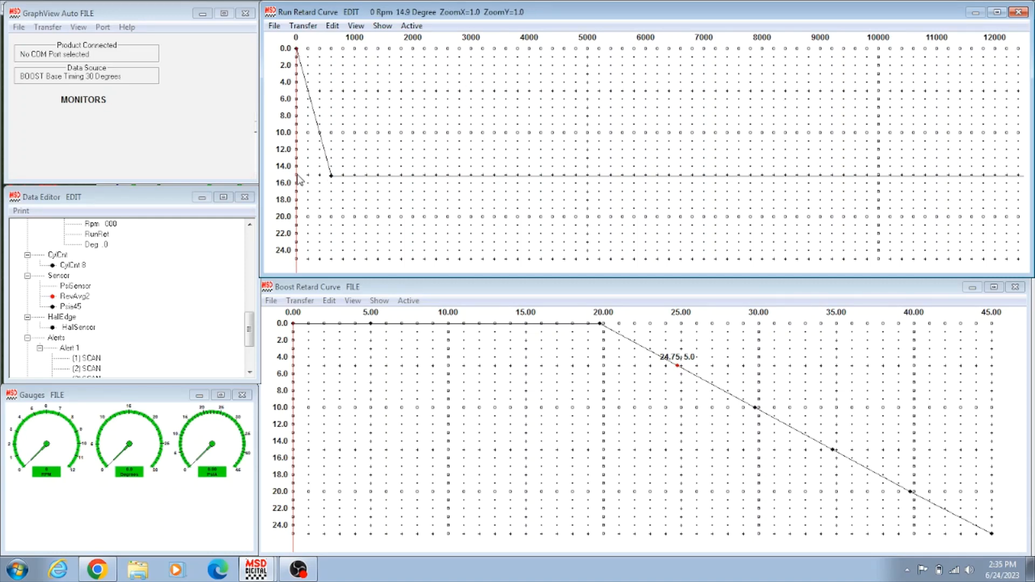
right_click(299, 182)
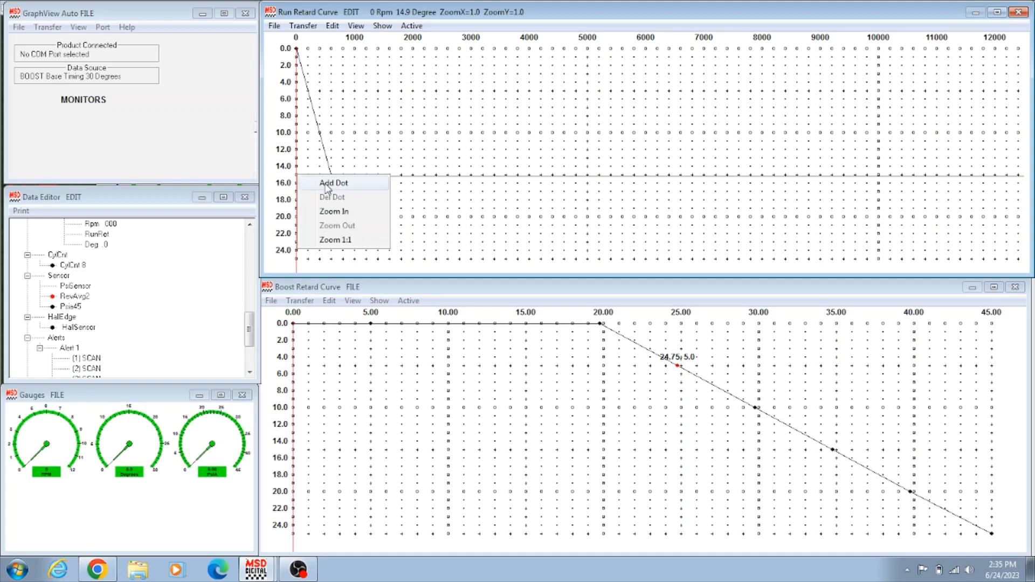
left_click(333, 184)
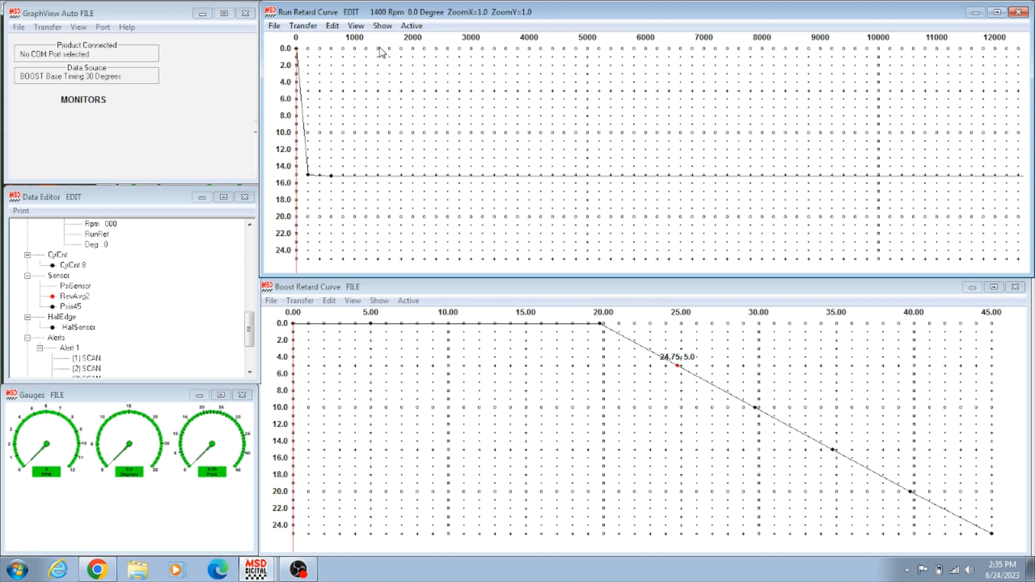
mouse_move(361, 55)
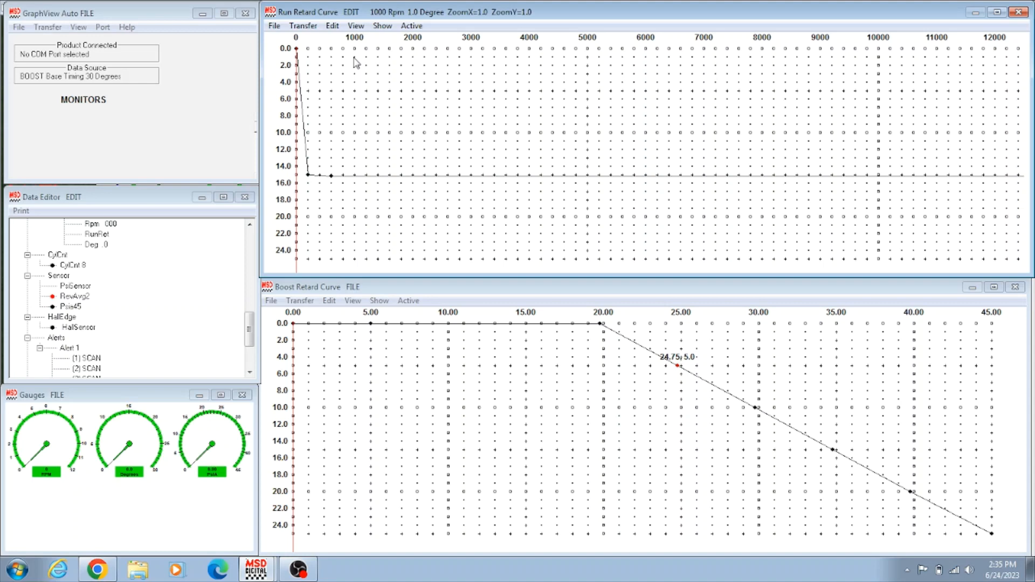
mouse_move(346, 54)
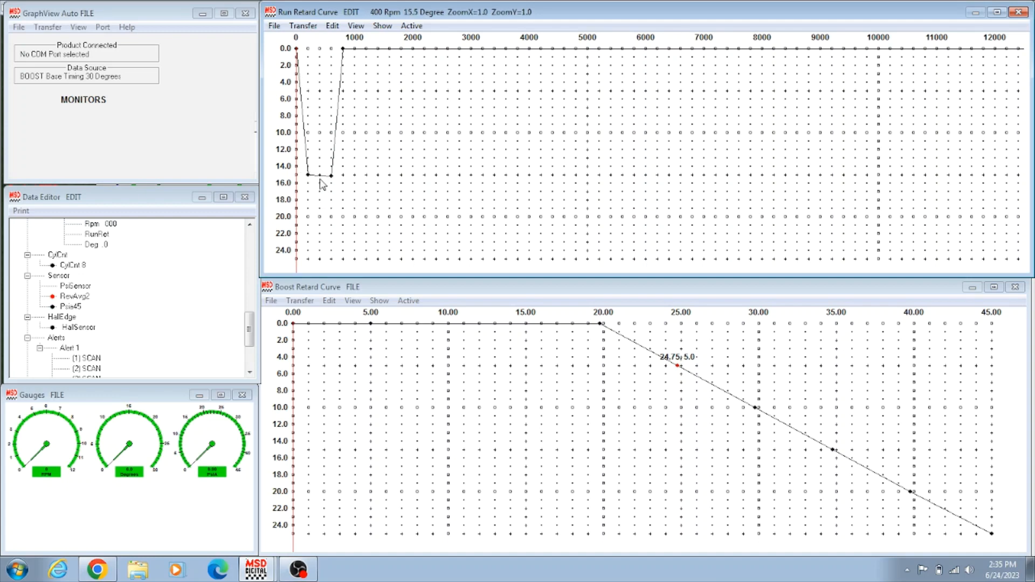
mouse_move(339, 72)
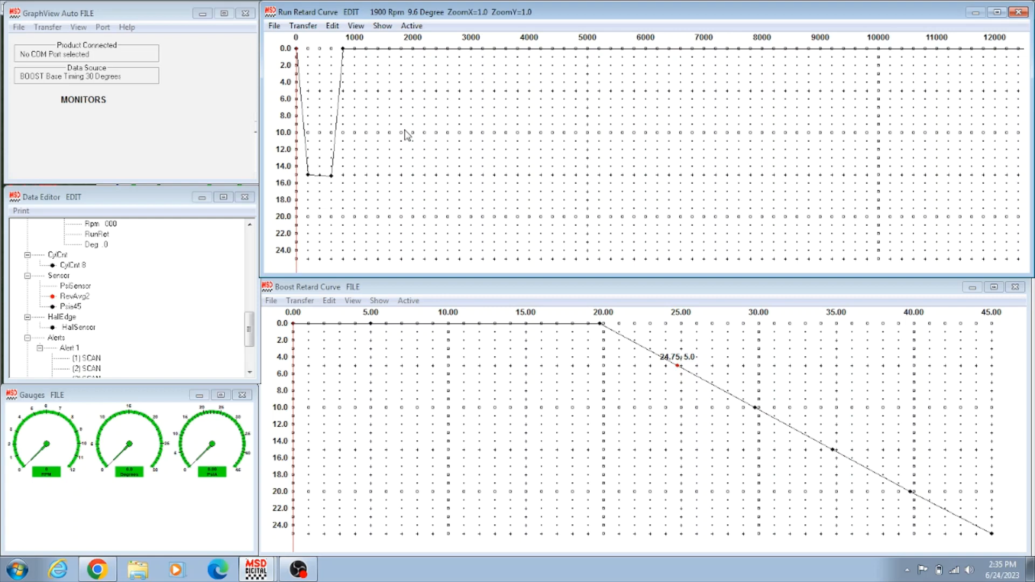
left_click(273, 25)
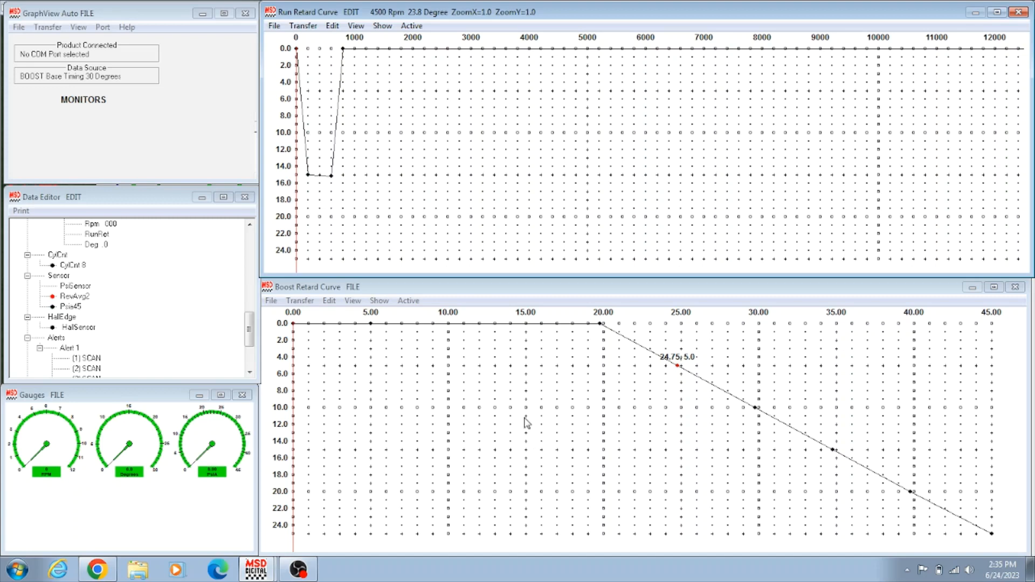
mouse_move(487, 352)
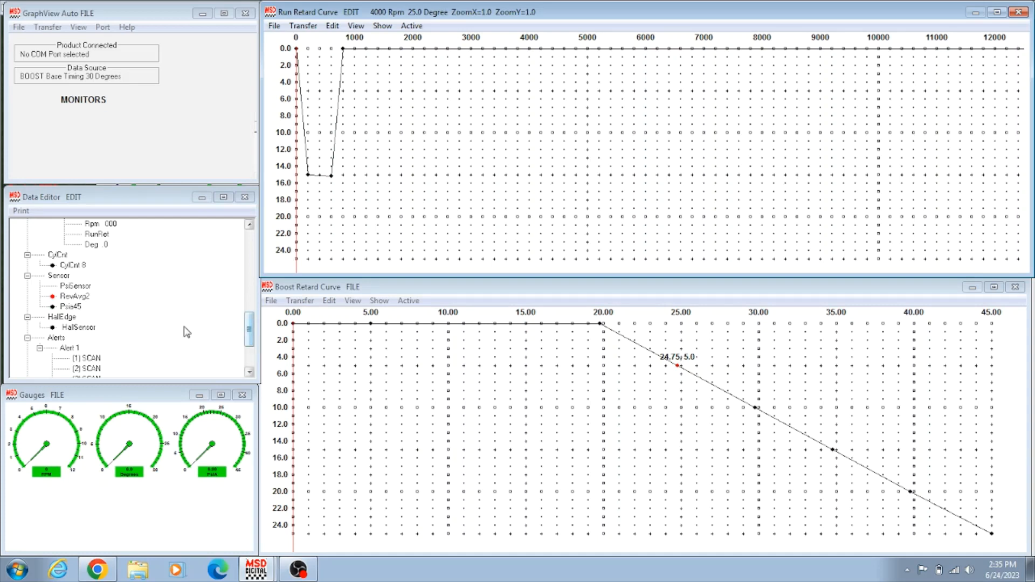
Set the RevAvg2 sensor to Psia30 so the boost retard curve spans 0 to 30 psi
double_click(71, 306)
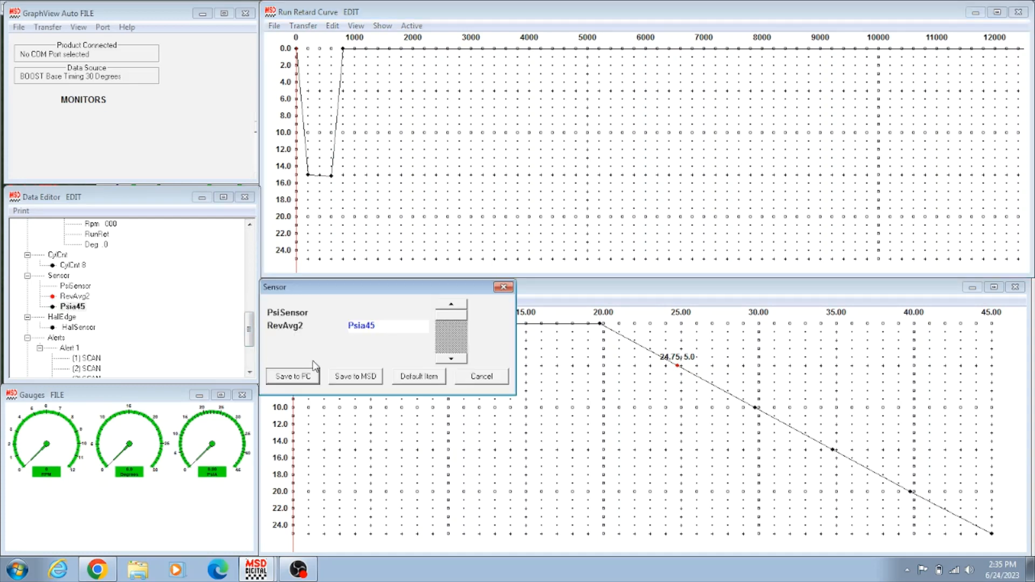
left_click(450, 358)
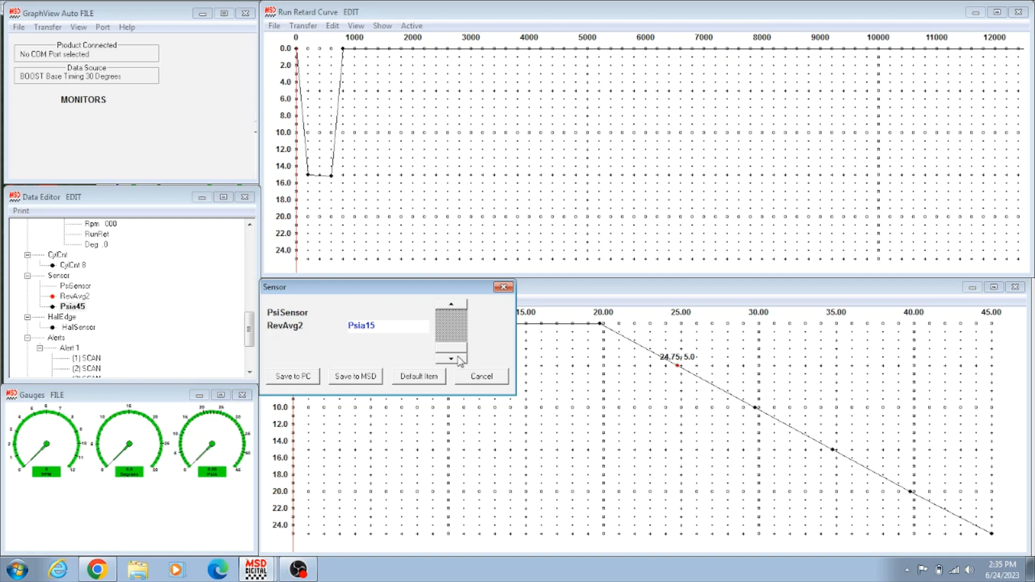
mouse_move(386, 342)
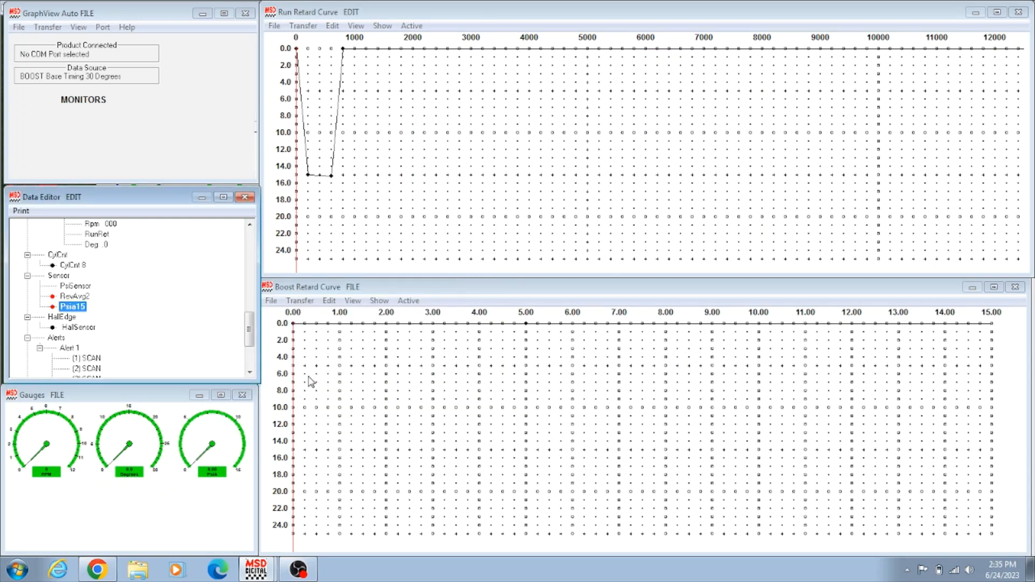
mouse_move(1001, 349)
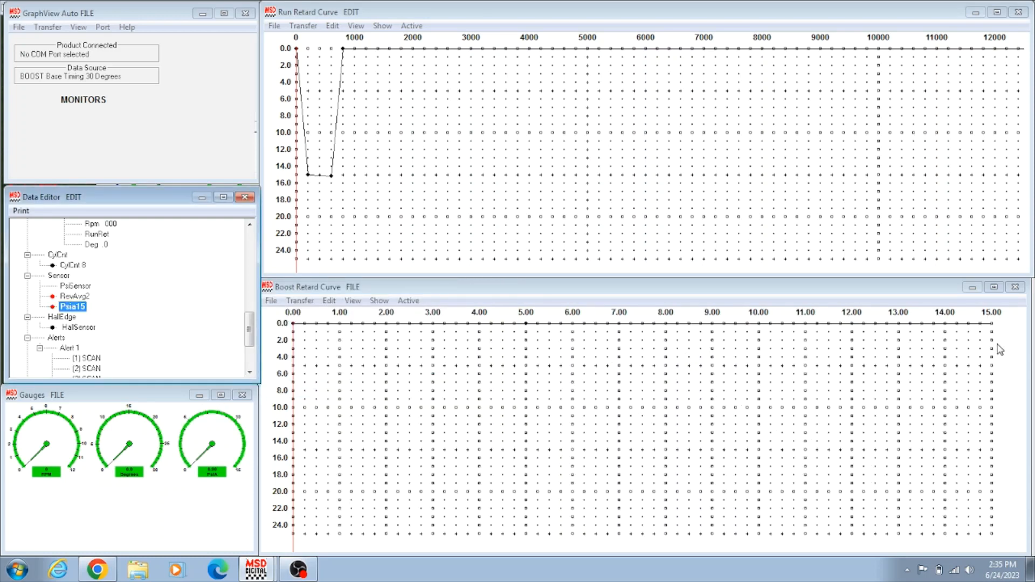
mouse_move(998, 351)
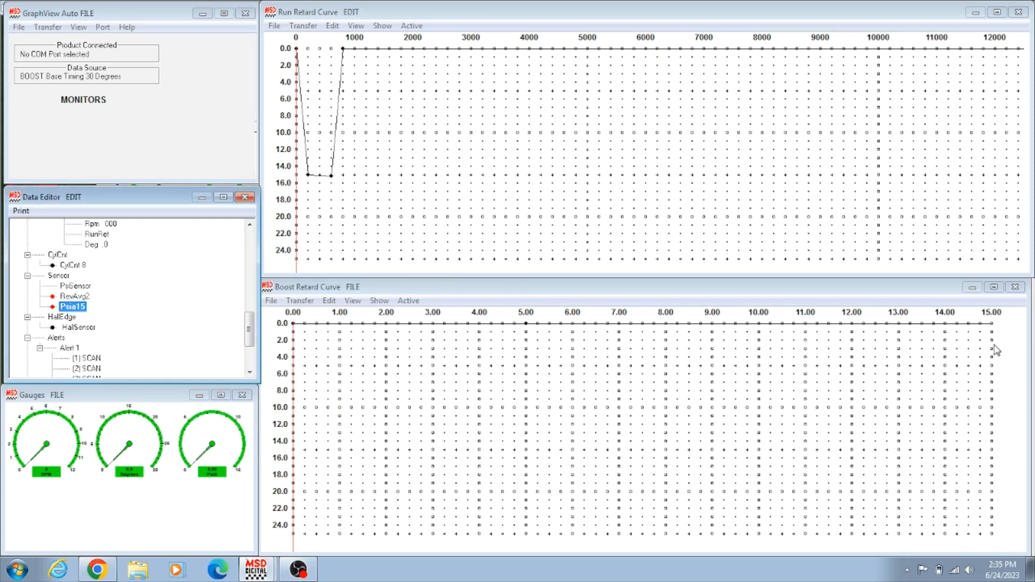
mouse_move(744, 473)
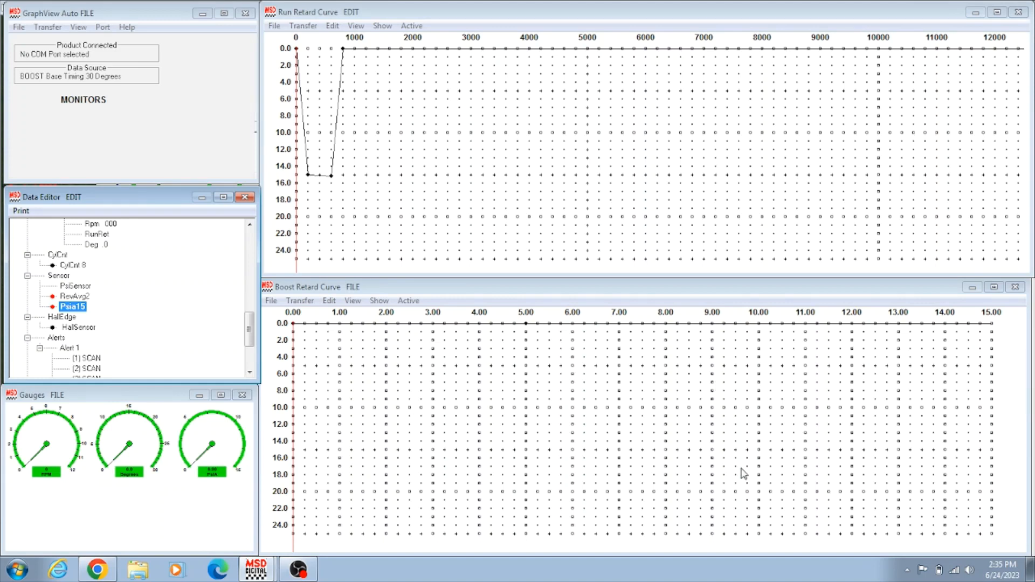
mouse_move(978, 358)
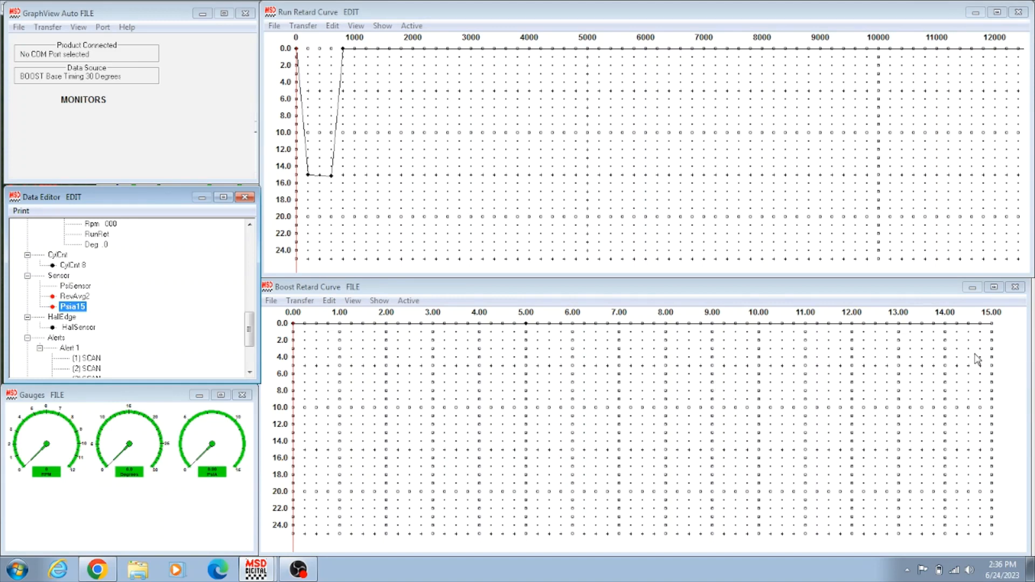
mouse_move(652, 372)
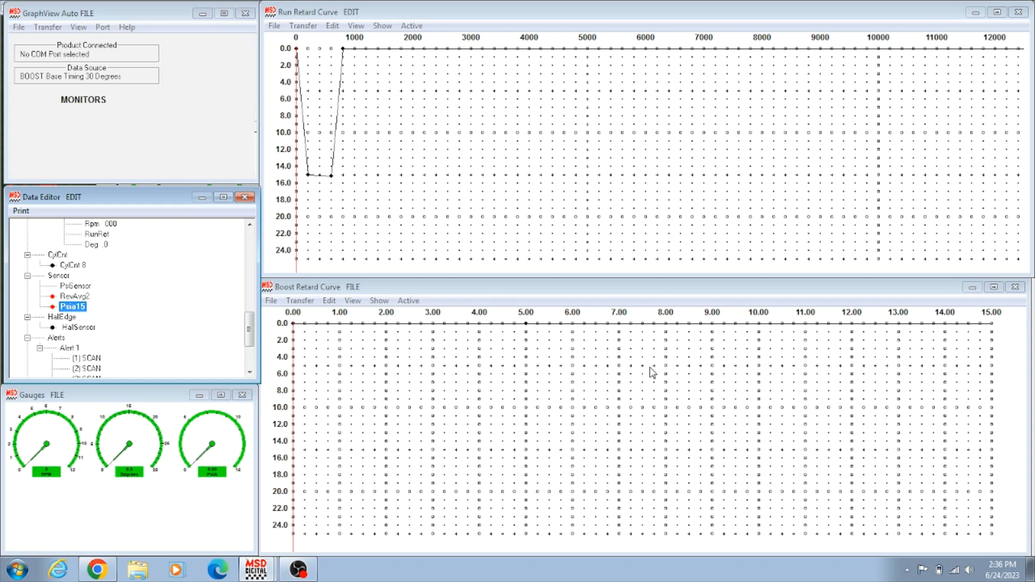
mouse_move(317, 416)
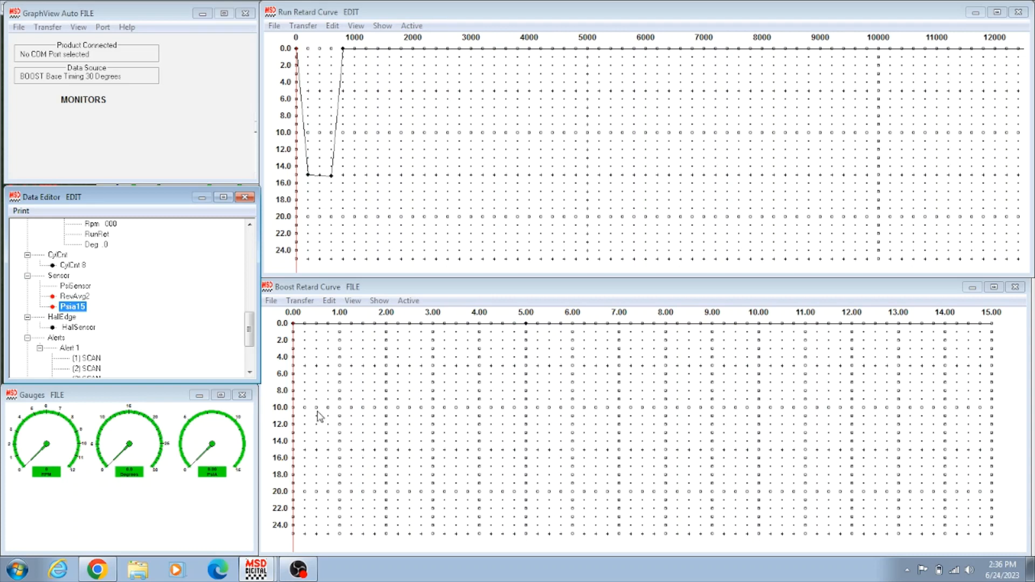
double_click(71, 306)
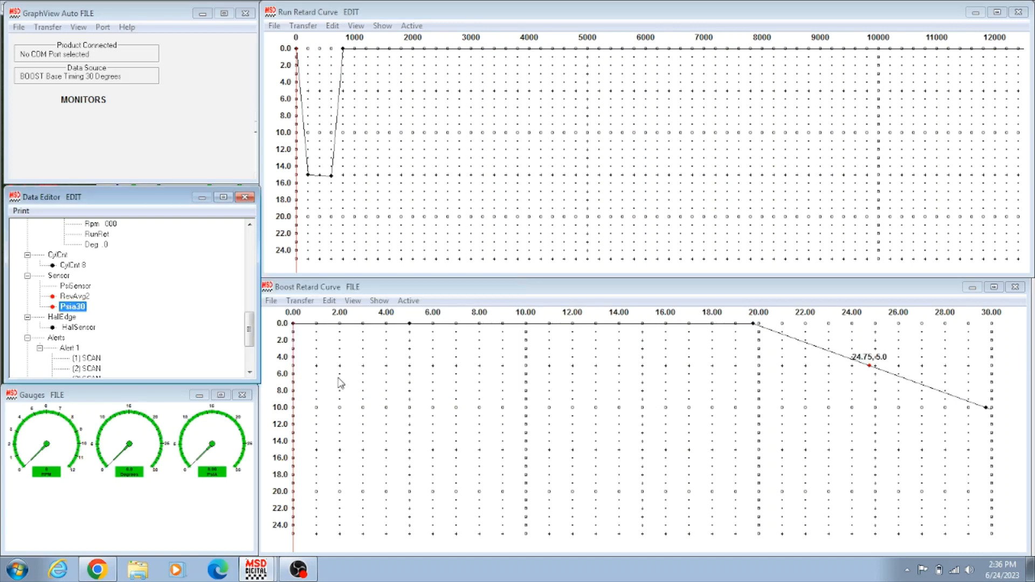
mouse_move(946, 395)
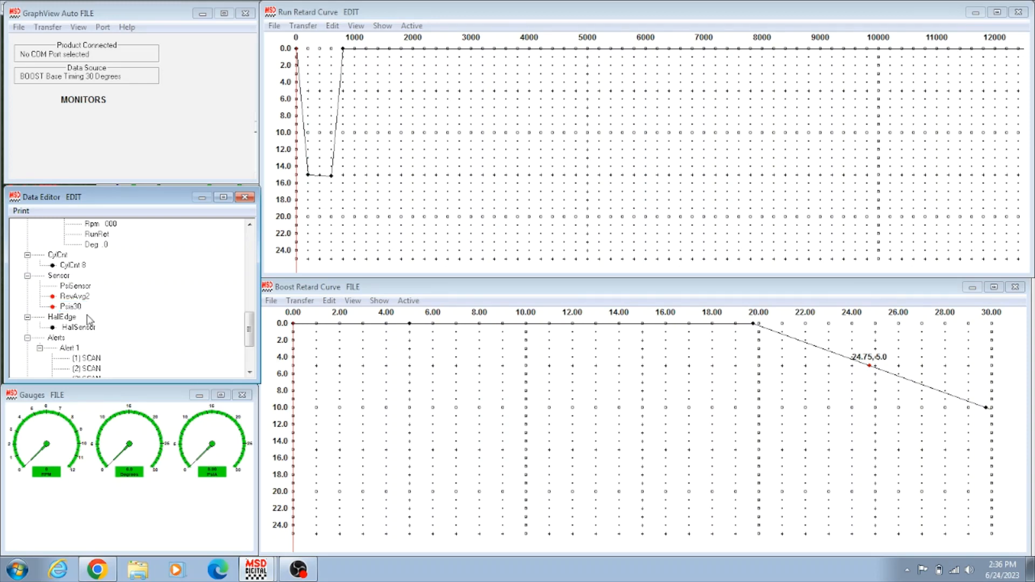
Change the RevAvg2 sensor to Psia45, rescaling the boost retard curve to 45 psi
double_click(71, 305)
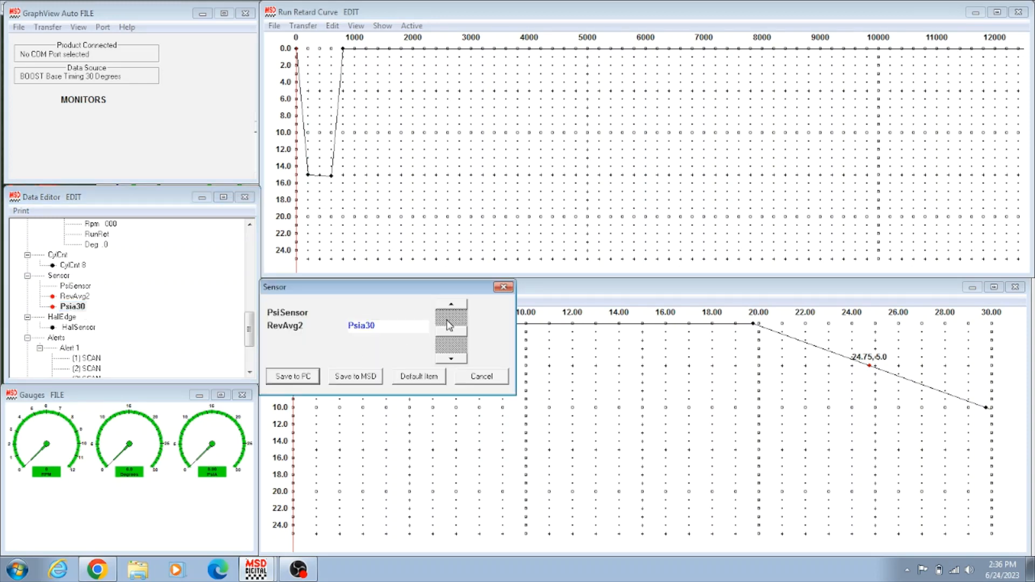
left_click(450, 304)
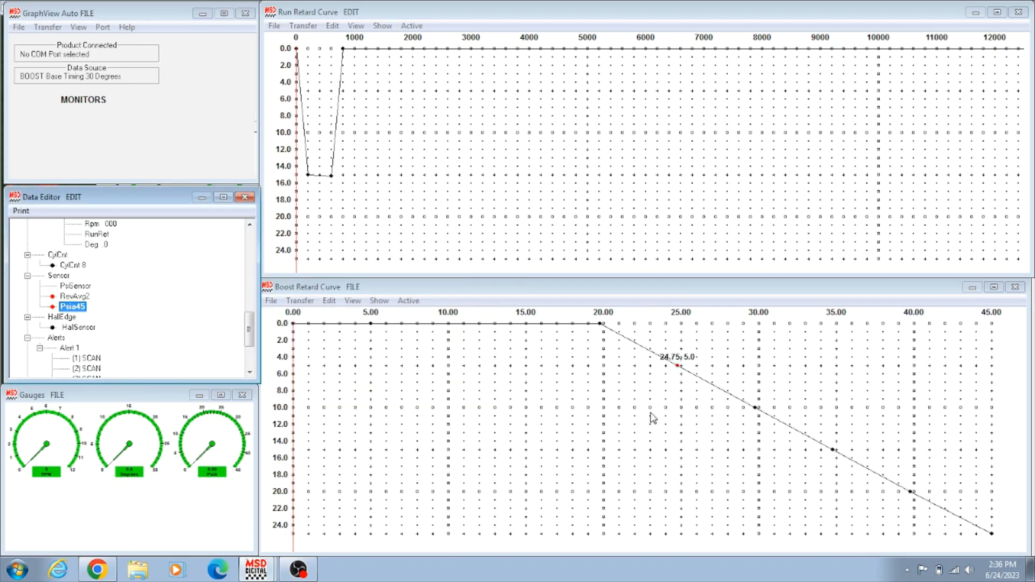
mouse_move(527, 336)
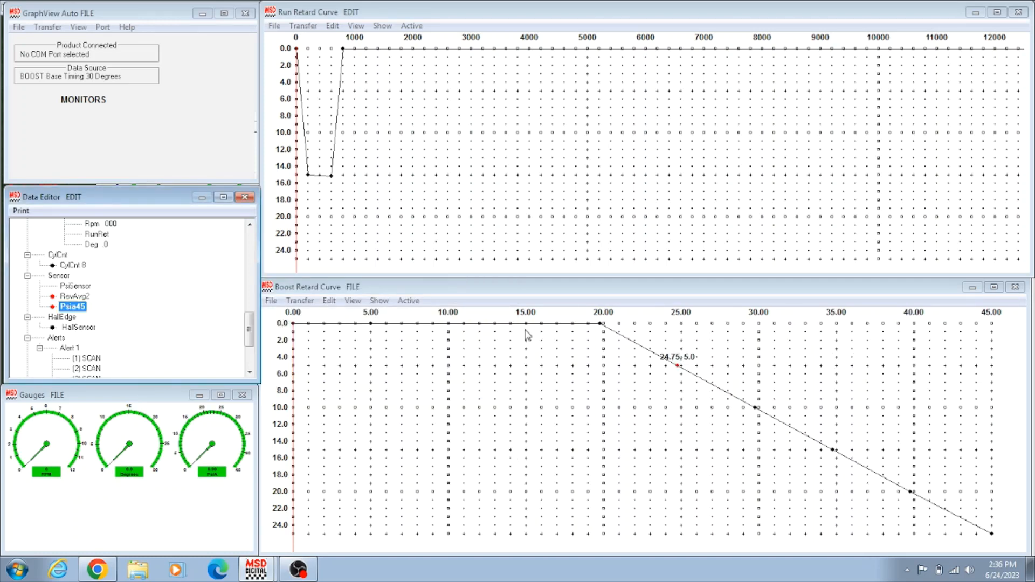
mouse_move(566, 340)
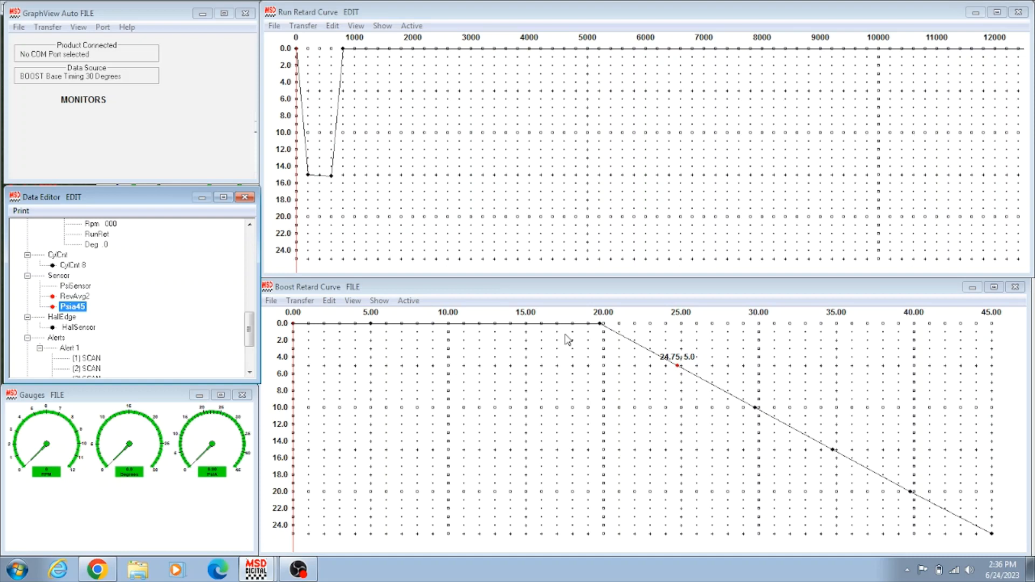
mouse_move(526, 353)
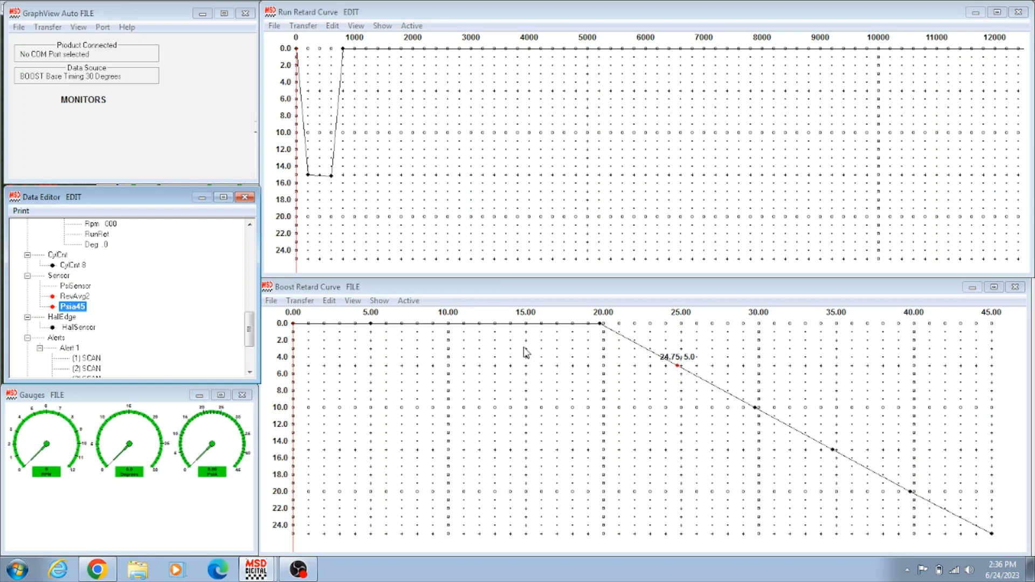
mouse_move(545, 331)
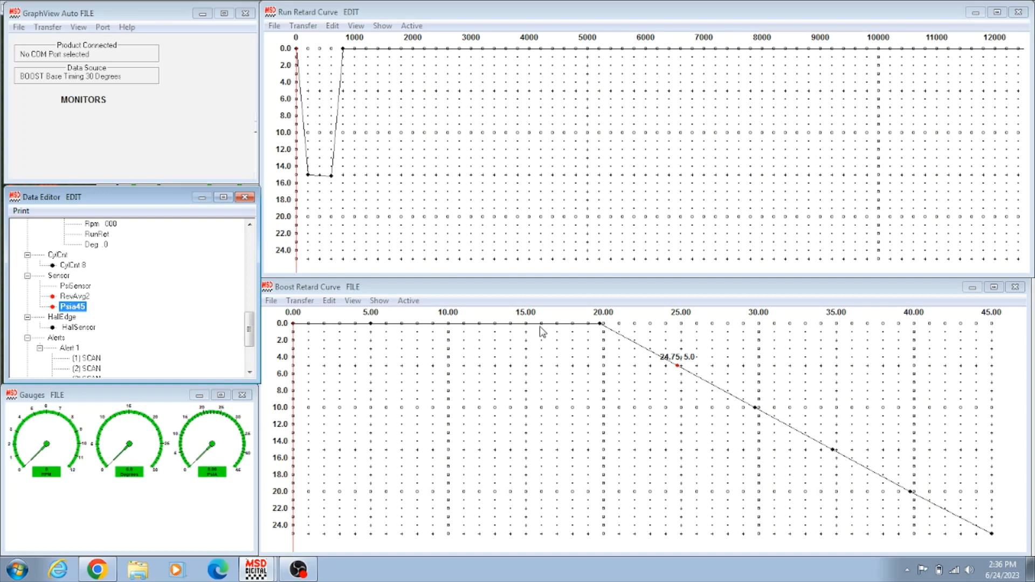
mouse_move(570, 331)
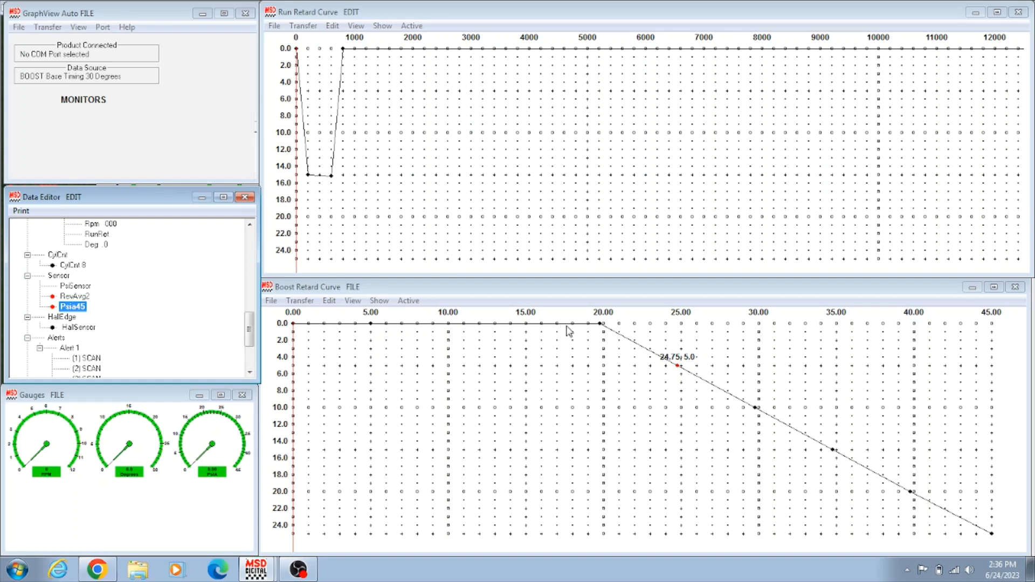
mouse_move(600, 331)
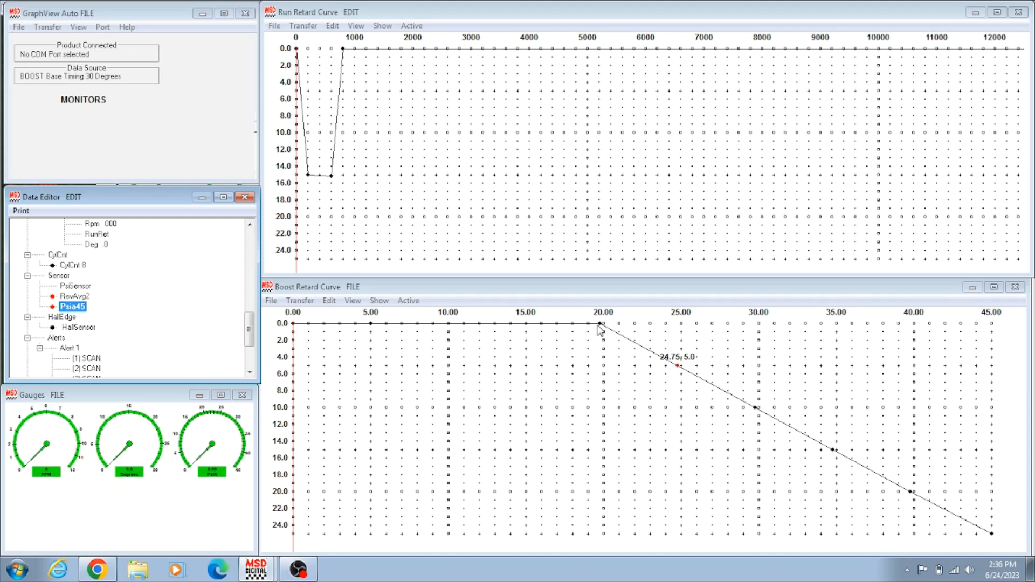
mouse_move(600, 333)
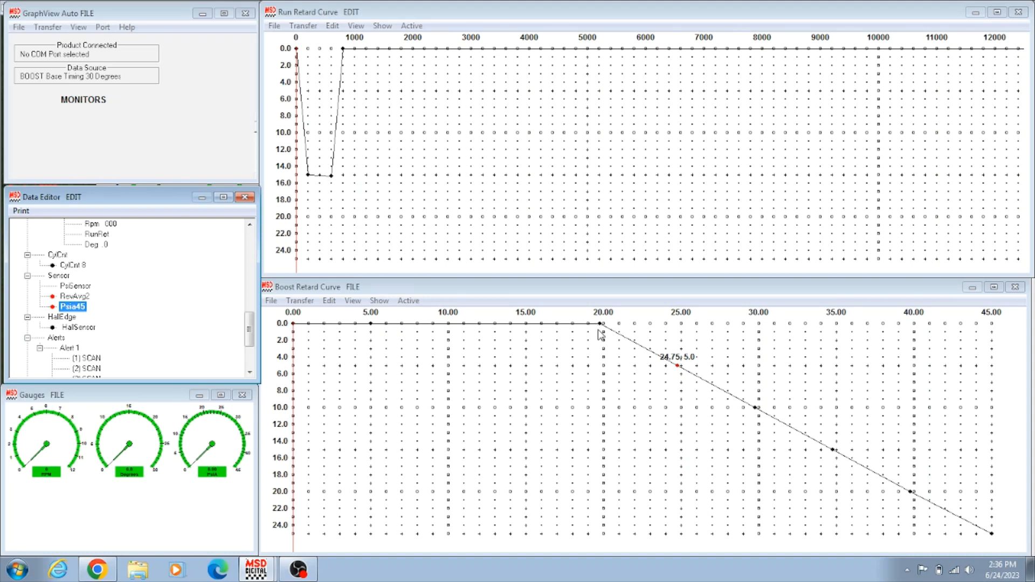
mouse_move(602, 352)
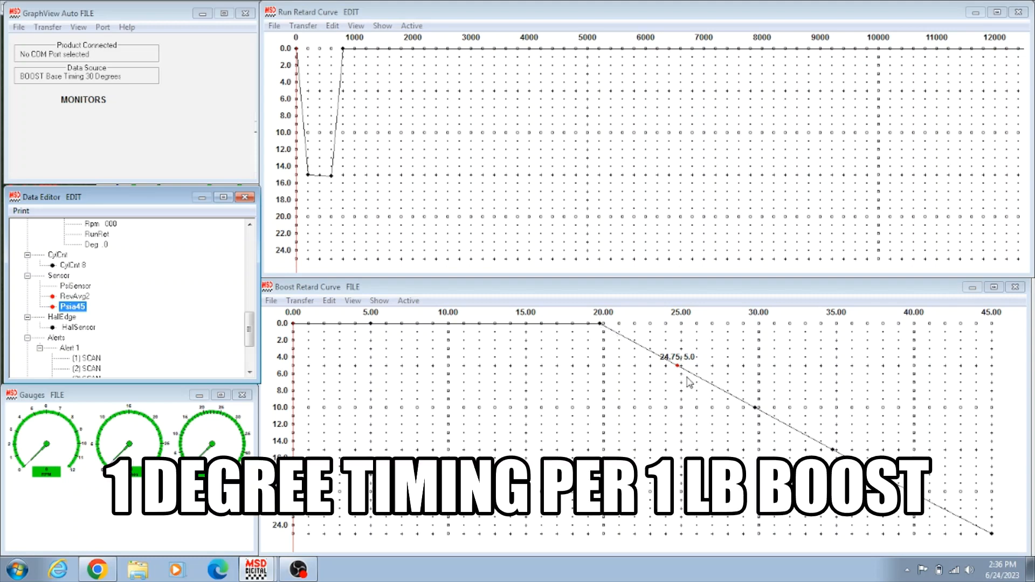
mouse_move(679, 372)
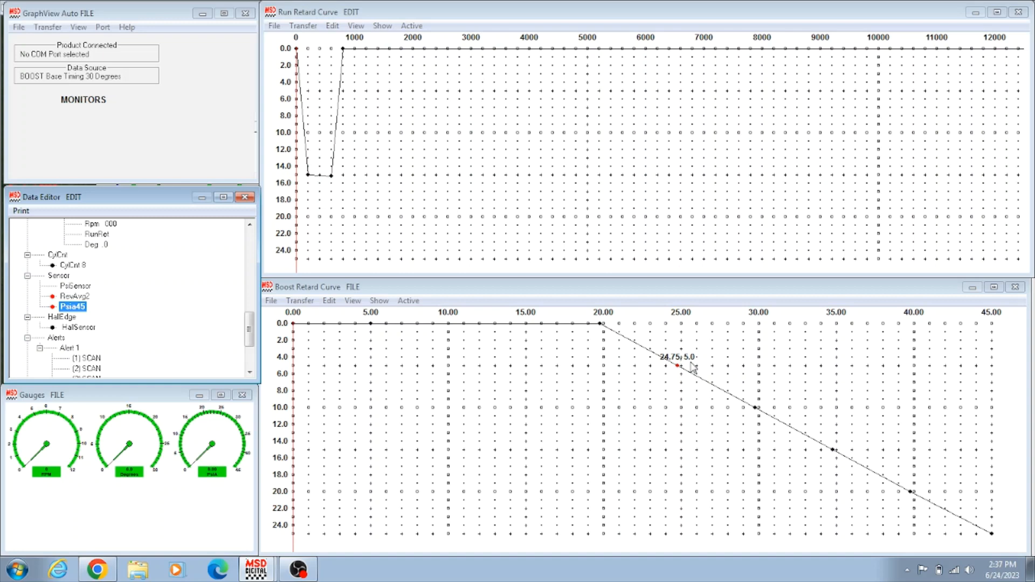
mouse_move(699, 402)
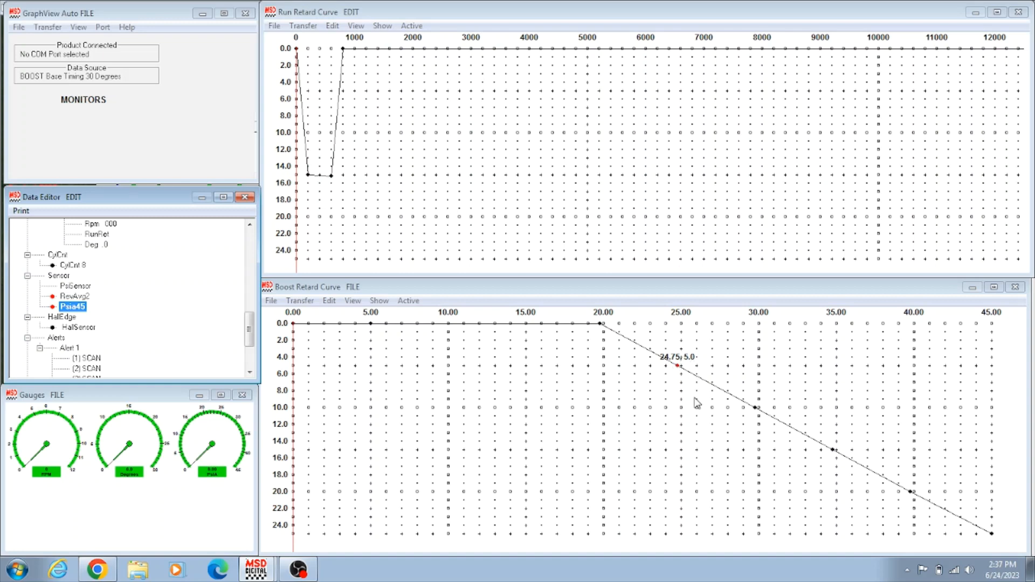
Add a dot so the boost retard ramps from 0 degrees at 20 psi to 24 degrees at 45 psi
right_click(698, 404)
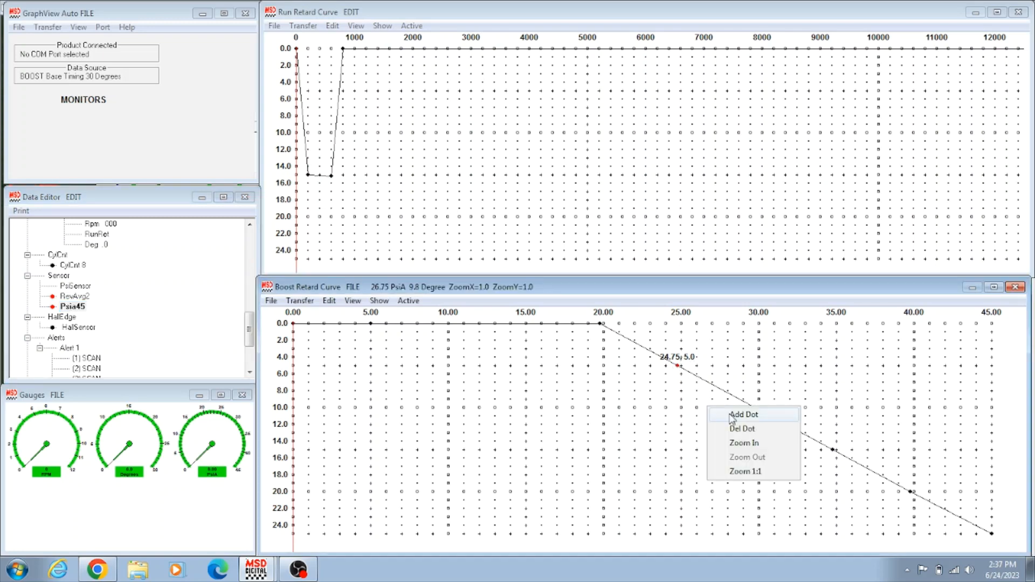
left_click(742, 414)
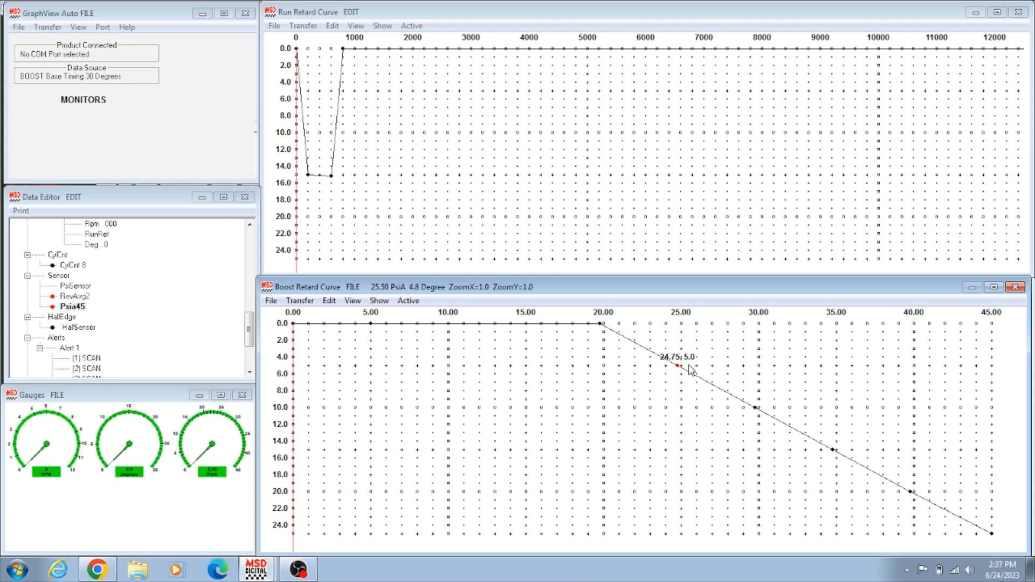
mouse_move(737, 397)
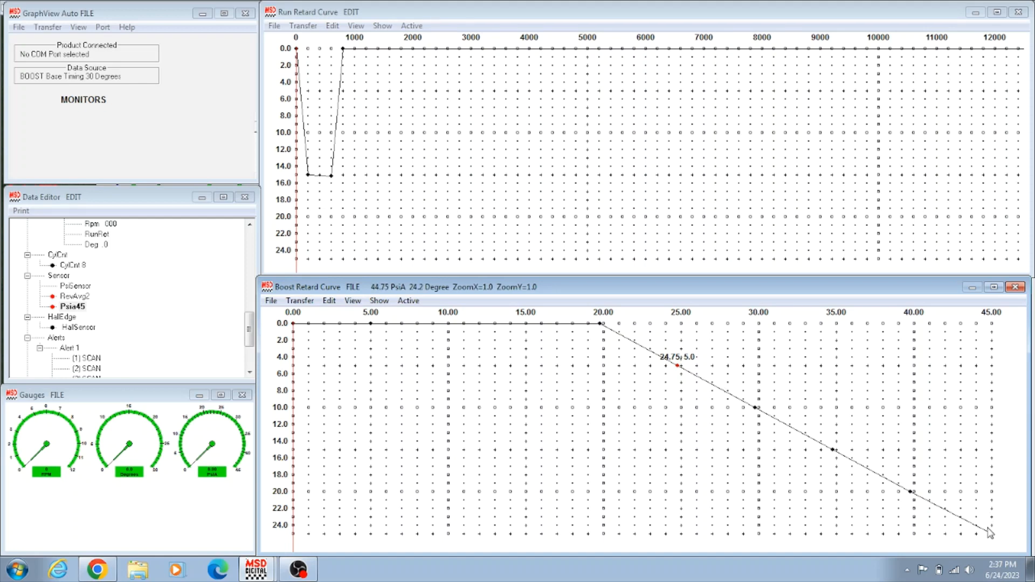
mouse_move(220, 169)
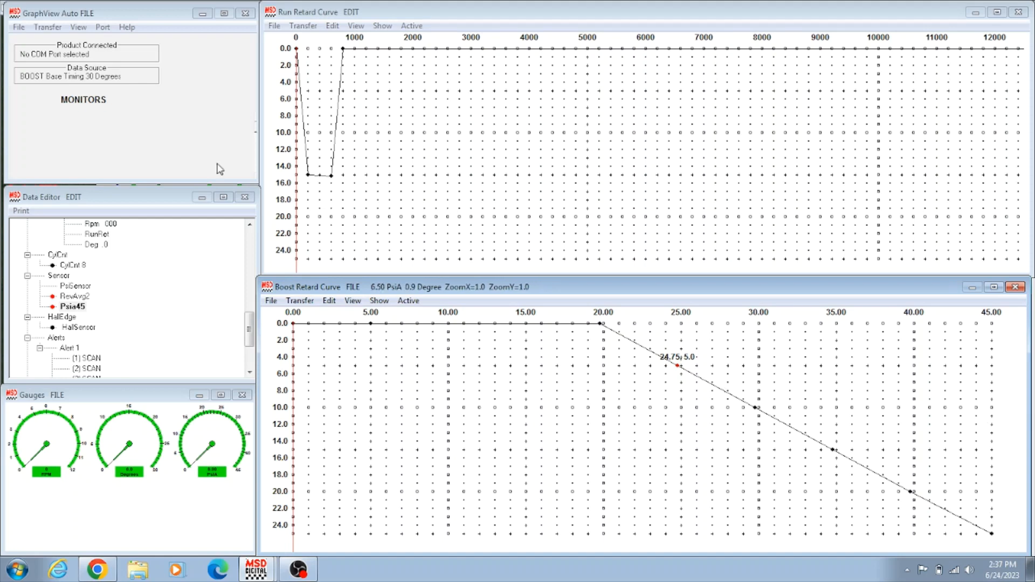
Reopen the pressure sensor setting, still showing Psia45
left_click(18, 27)
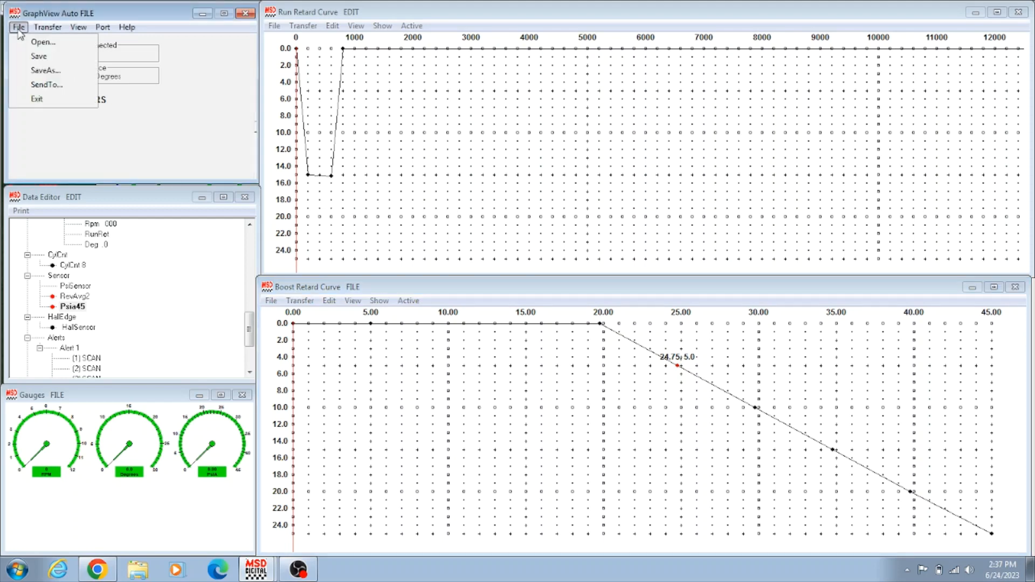
mouse_move(45, 71)
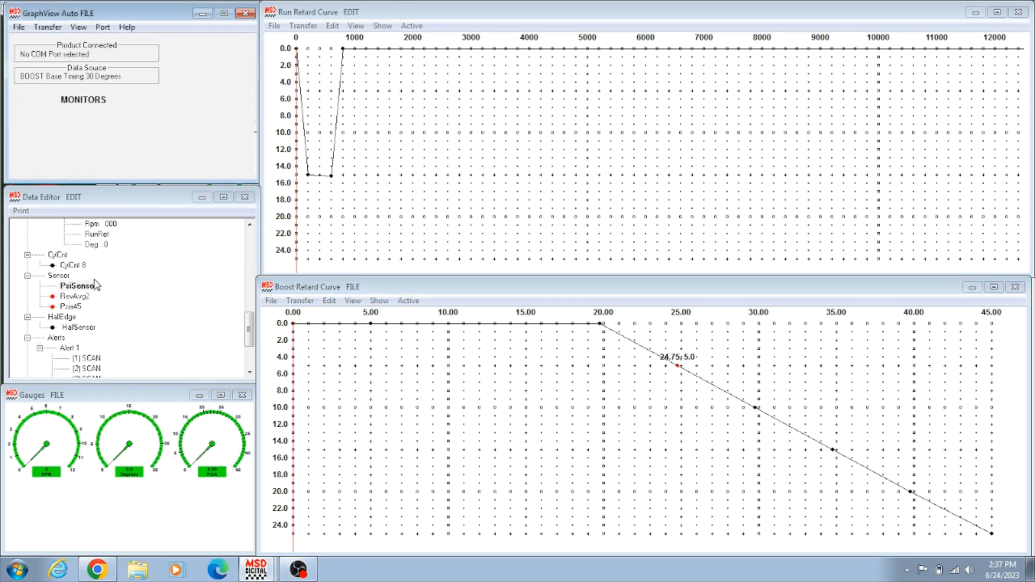
double_click(75, 296)
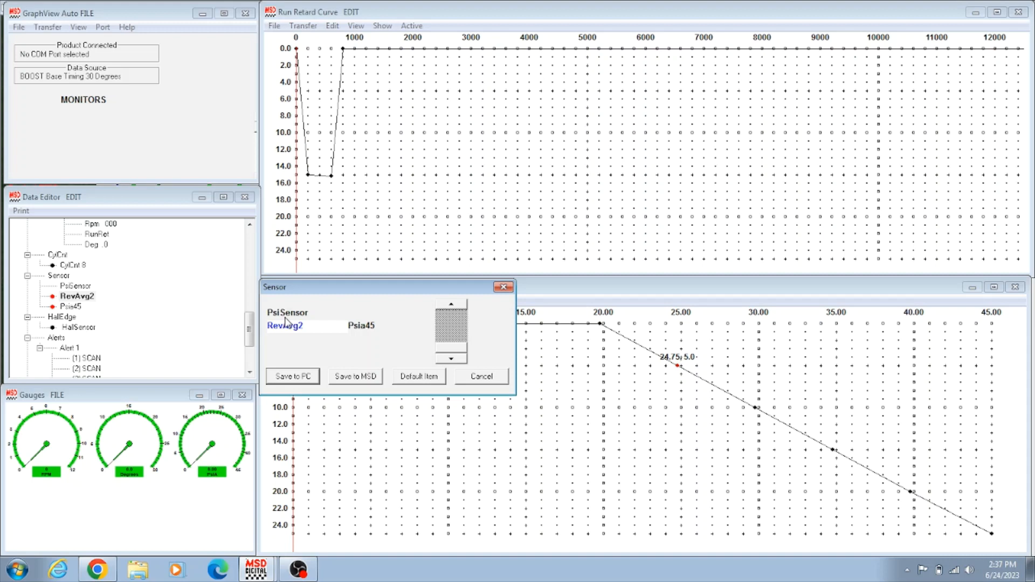
mouse_move(302, 344)
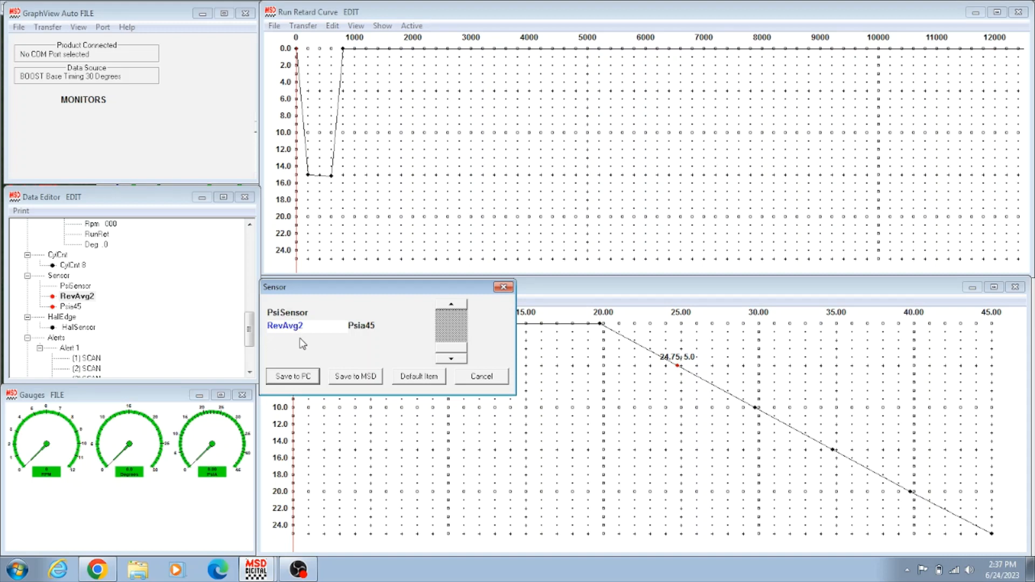
mouse_move(320, 322)
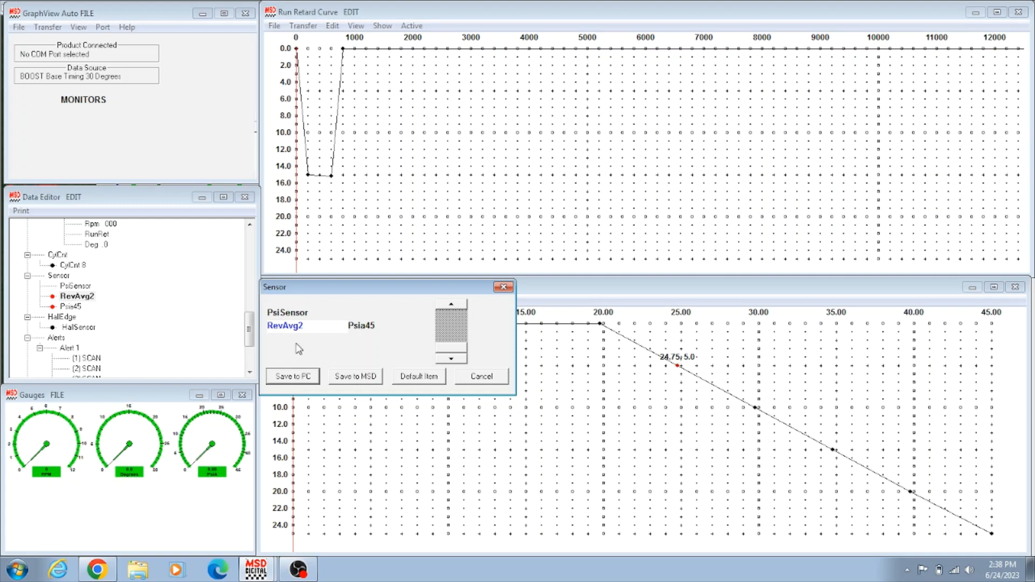
mouse_move(298, 341)
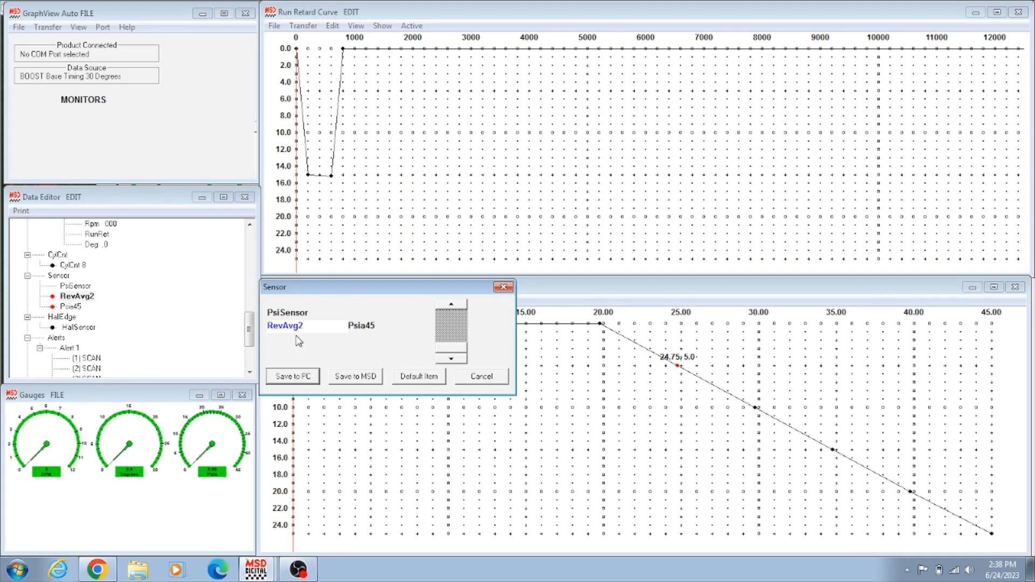
mouse_move(313, 342)
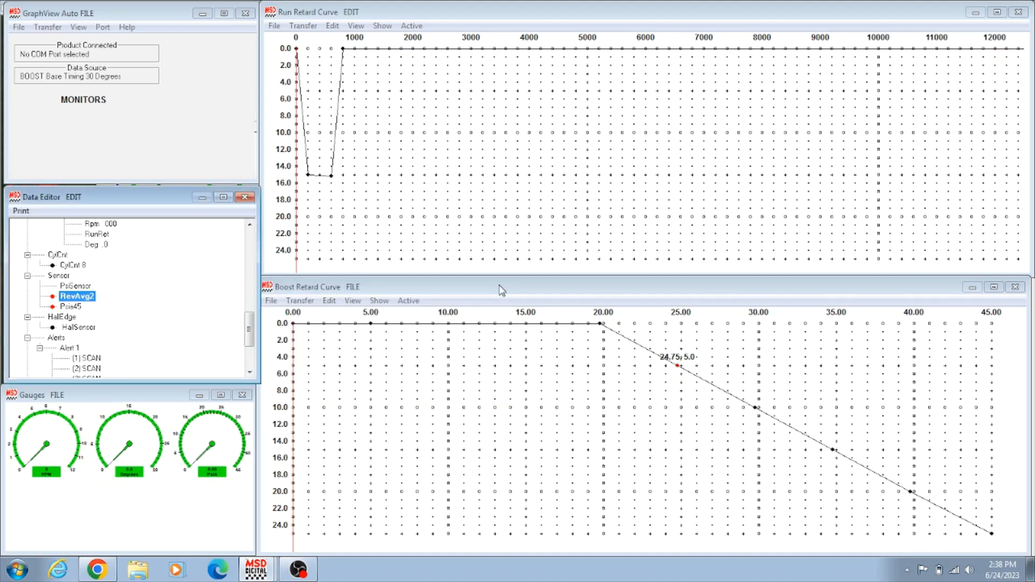
mouse_move(348, 168)
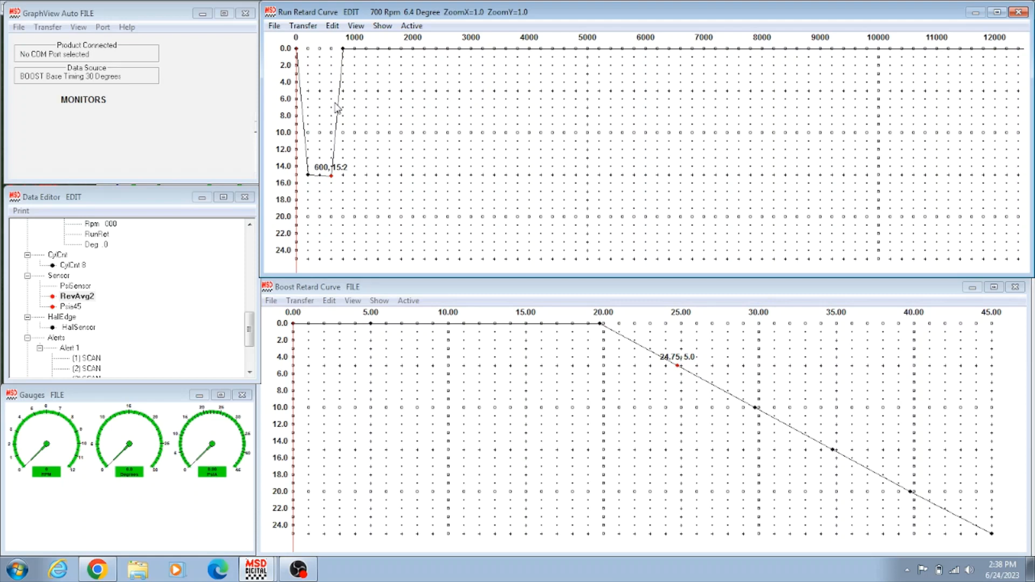
mouse_move(332, 180)
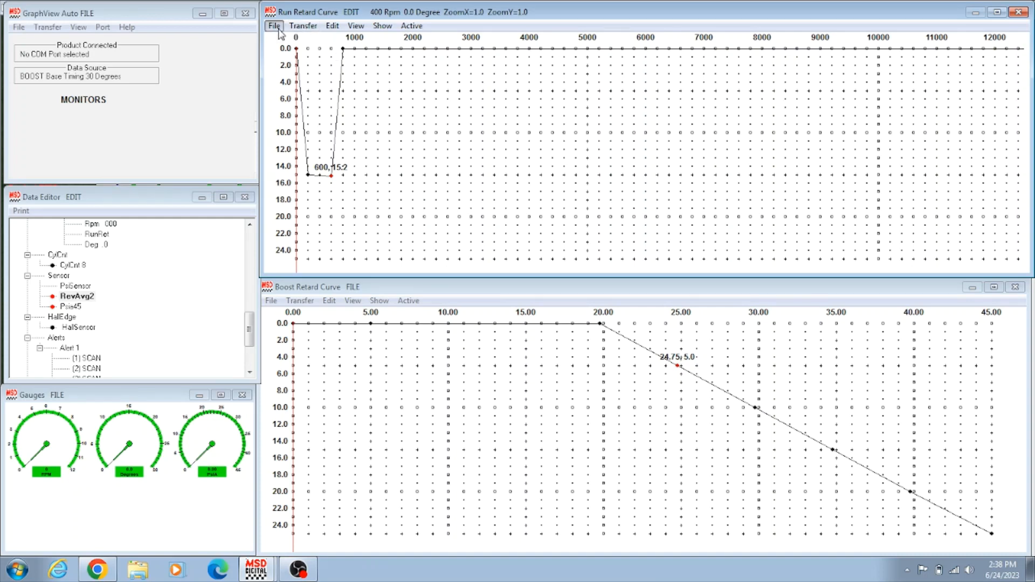
left_click(273, 25)
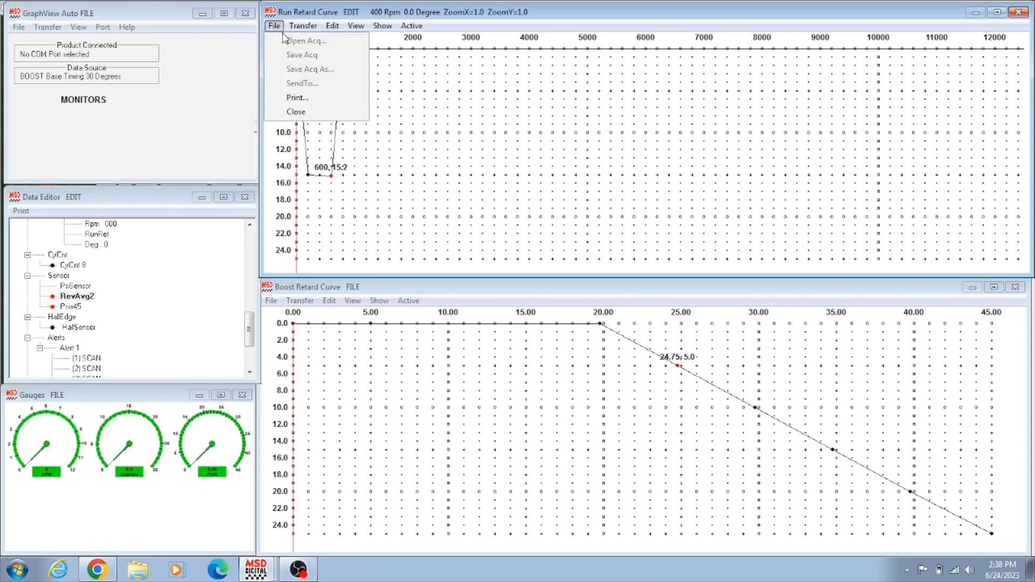
mouse_move(421, 159)
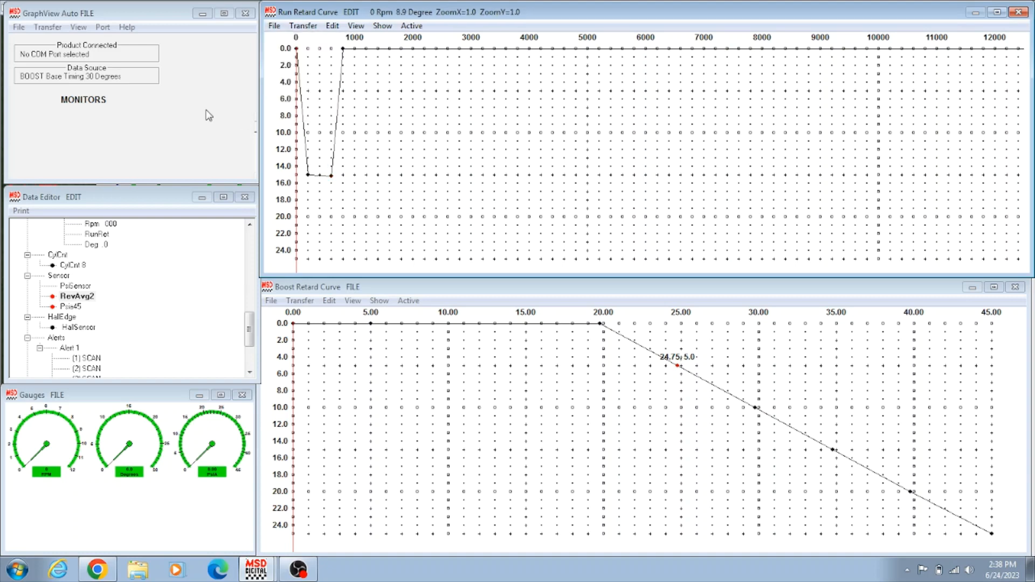
mouse_move(222, 143)
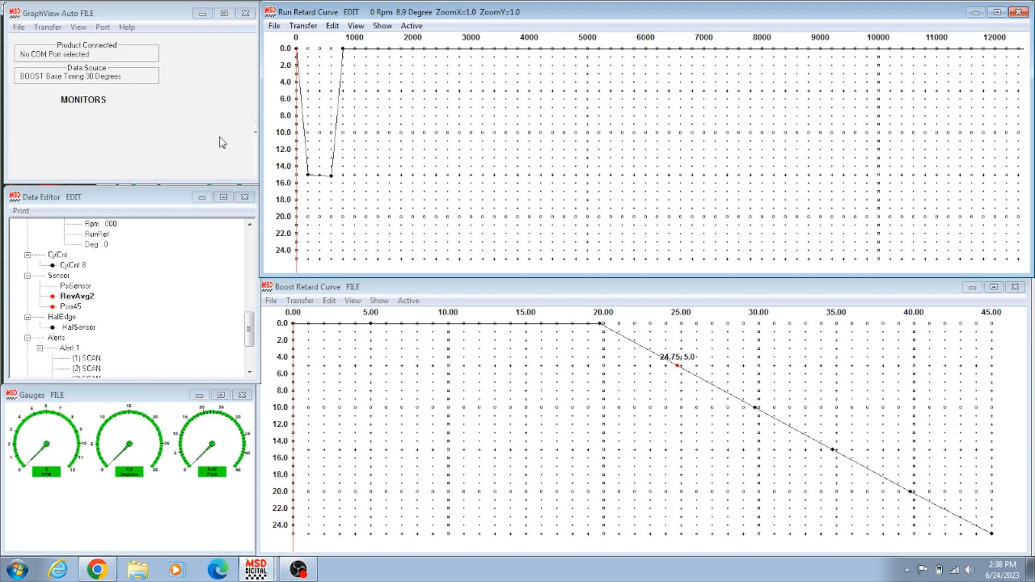
mouse_move(192, 171)
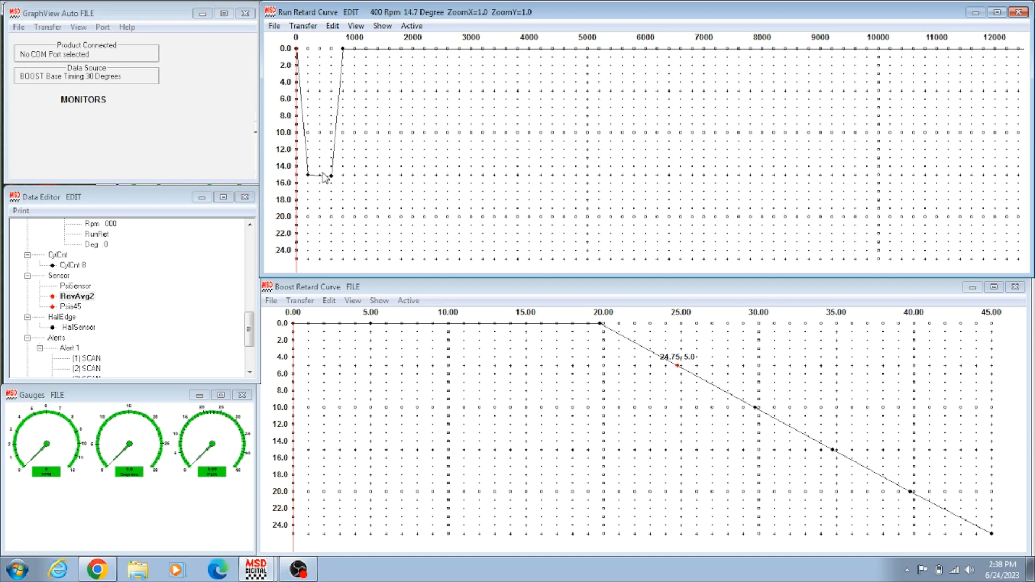
mouse_move(331, 180)
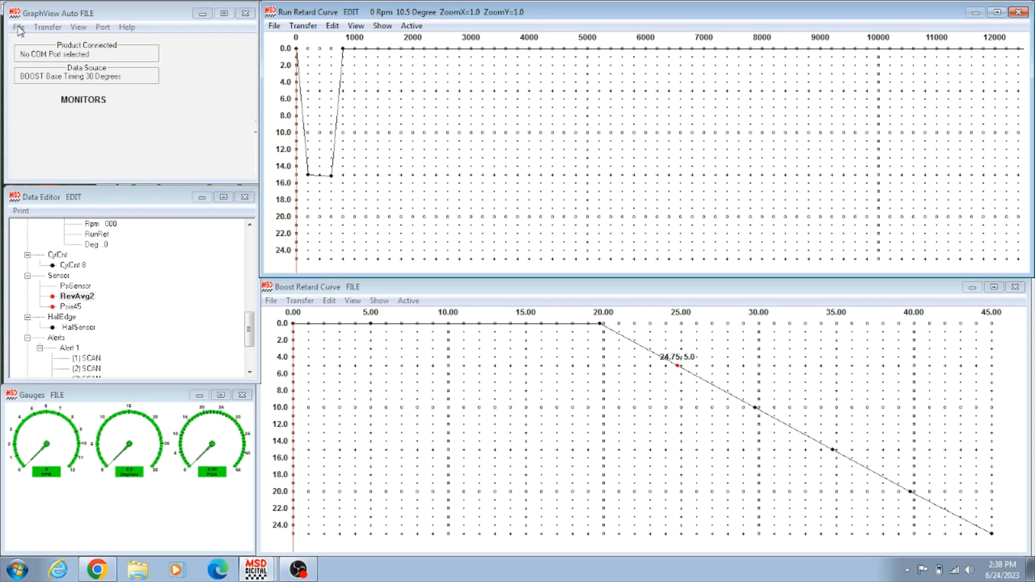
Save the tune as BOOST Base Timing 30 Degrees02.IGN via Save As
left_click(18, 27)
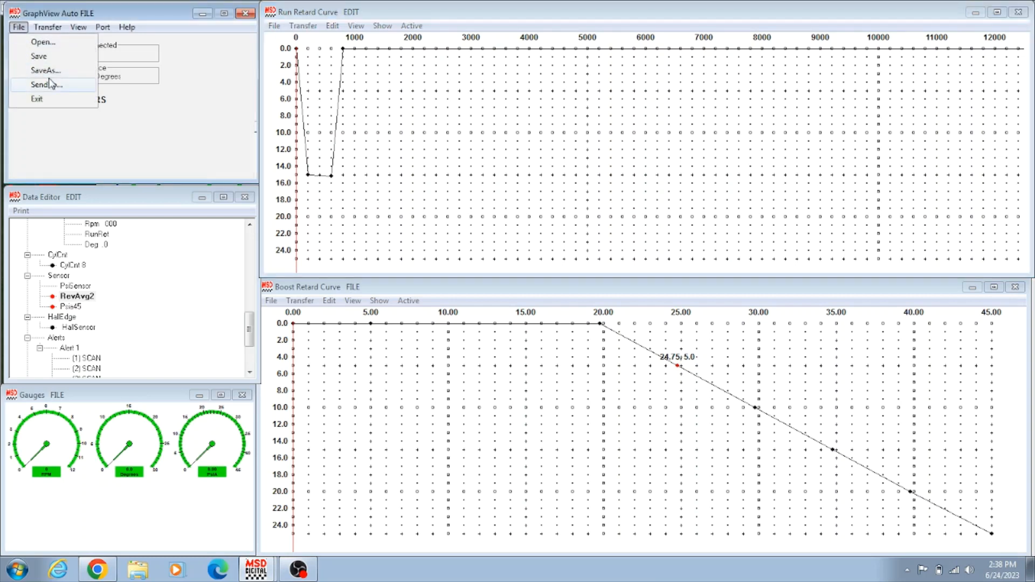
left_click(45, 71)
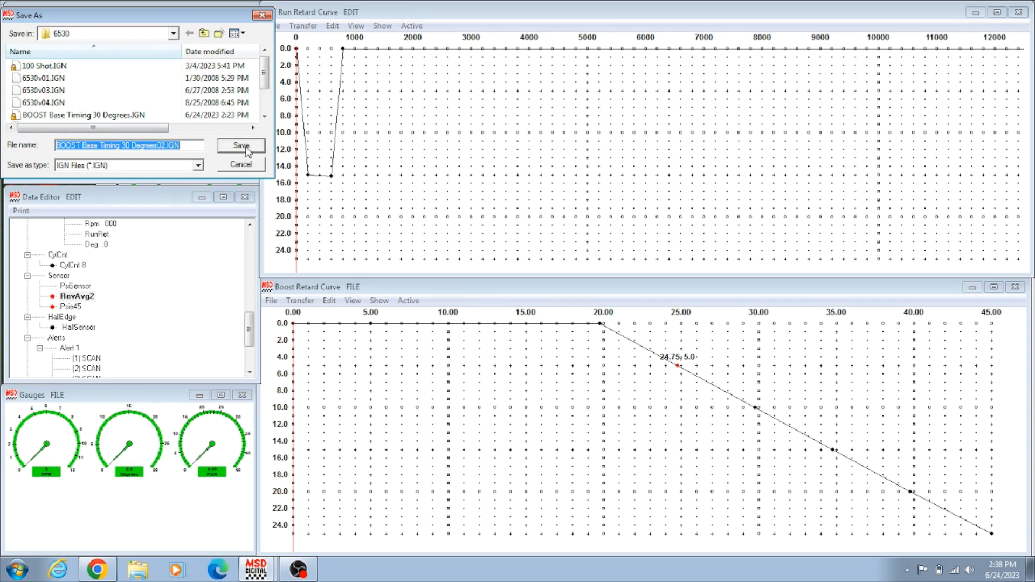
mouse_move(323, 165)
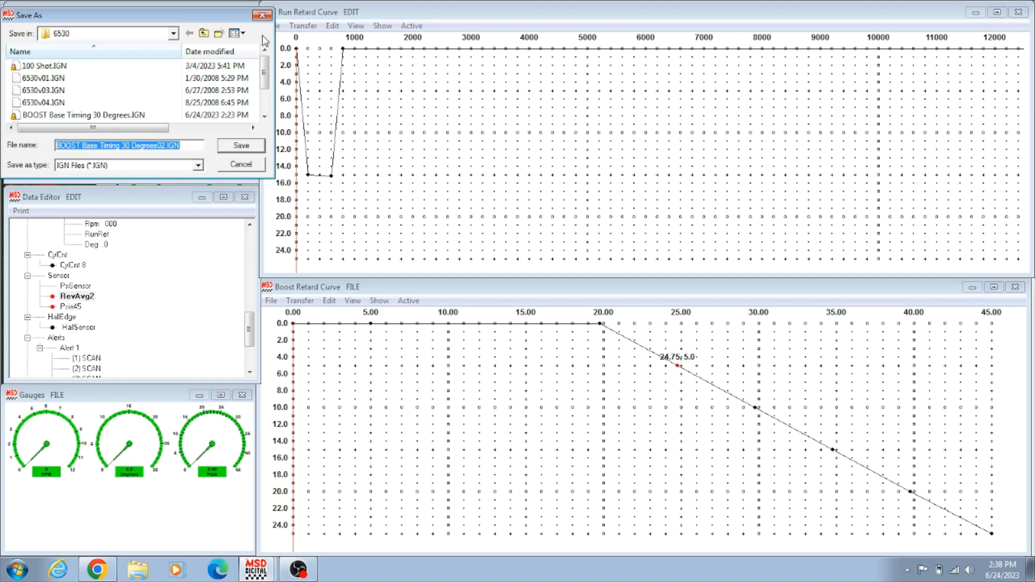
left_click(241, 164)
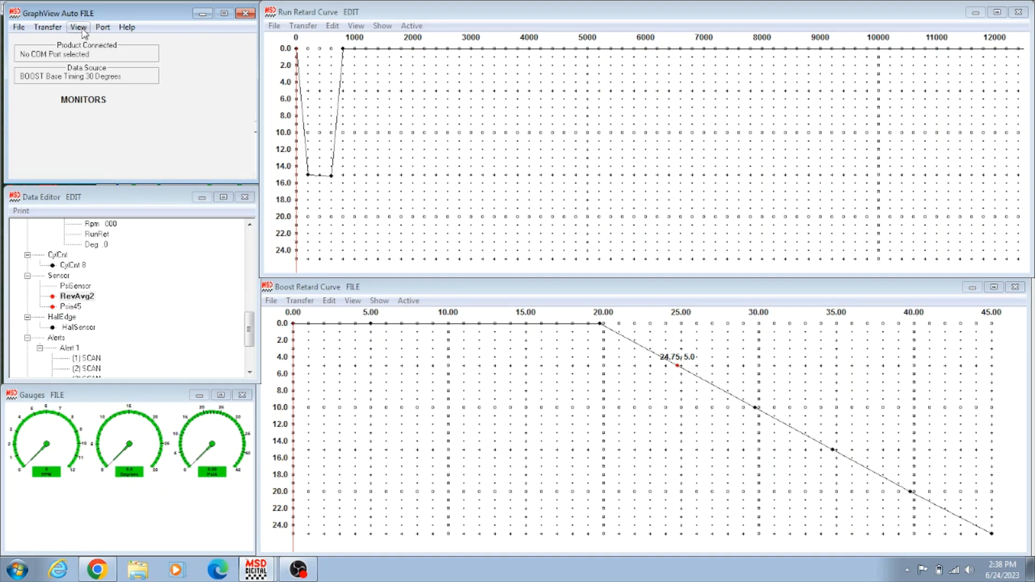
left_click(47, 27)
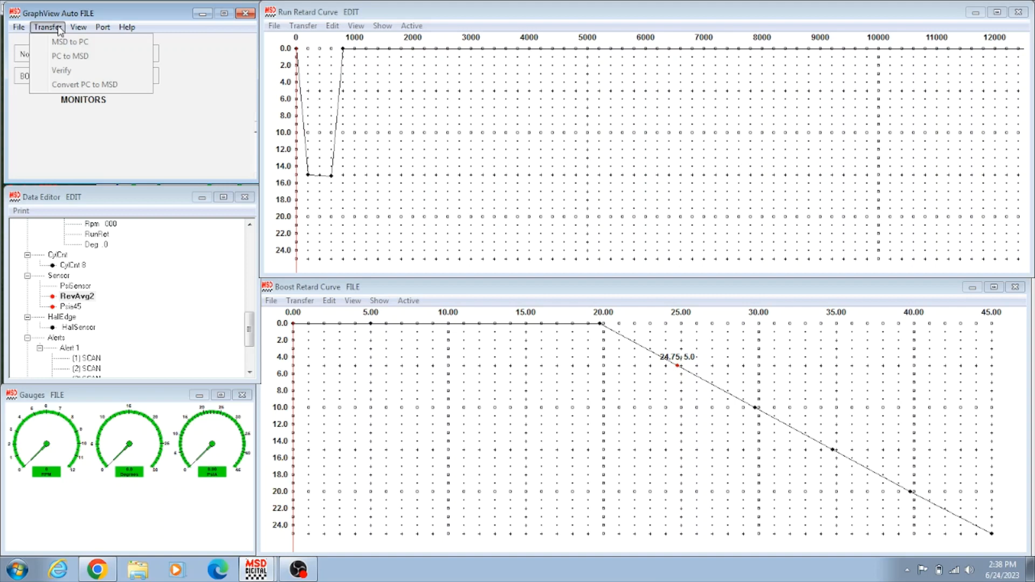
mouse_move(71, 56)
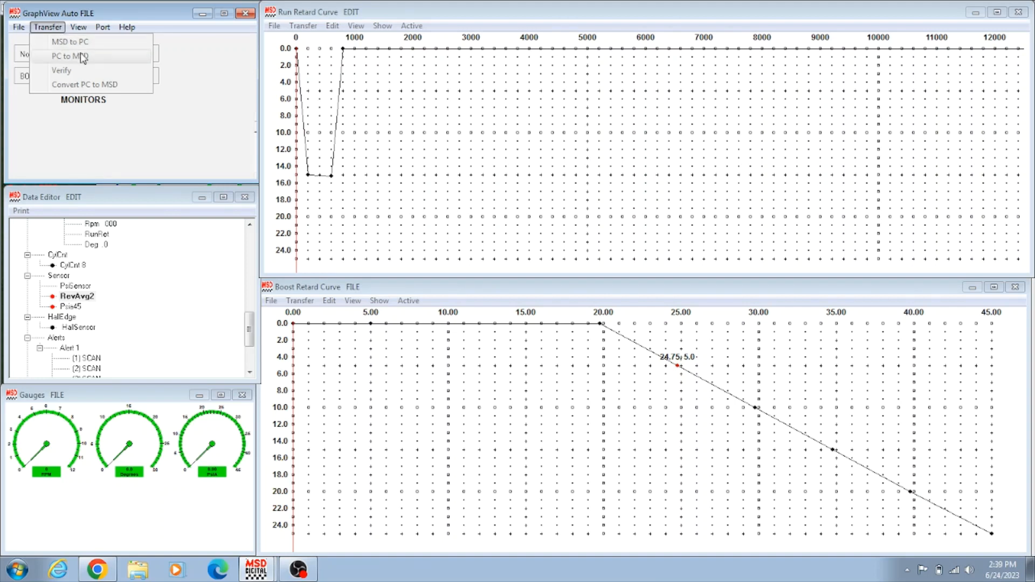
mouse_move(91, 63)
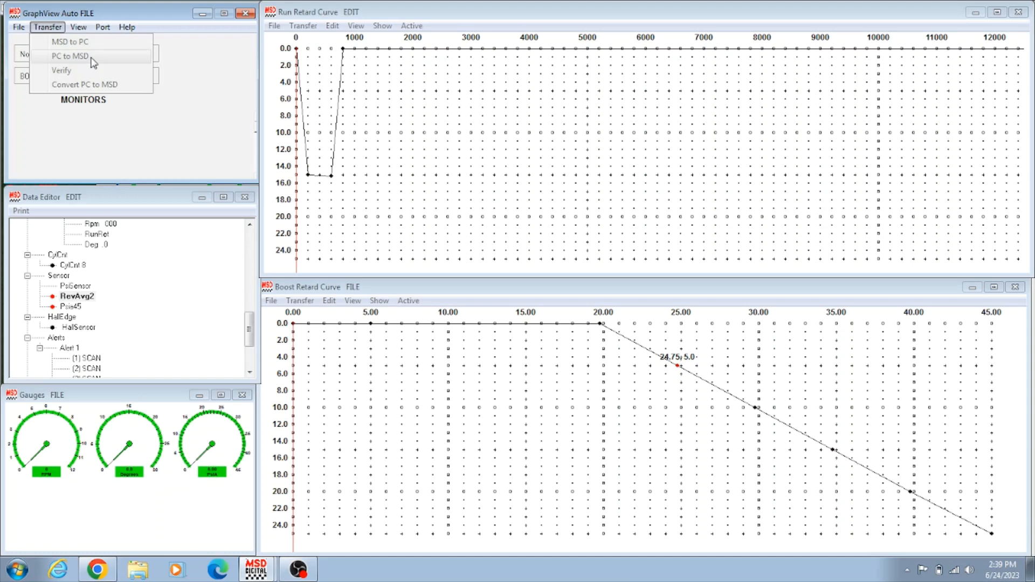
mouse_move(71, 42)
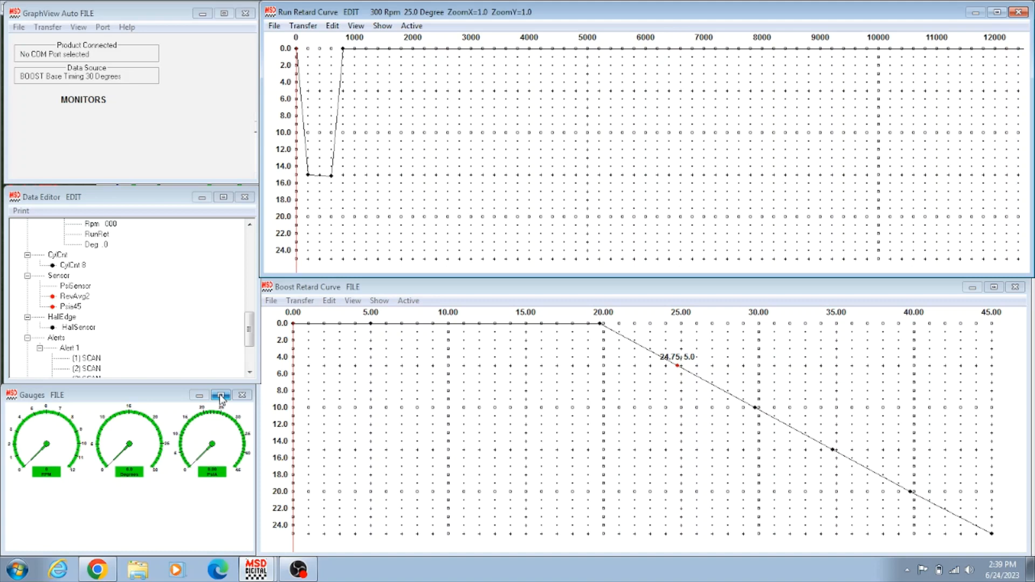
Maximize the Gauges window to show the RPM, Degrees and PsiA dials full screen
left_click(221, 394)
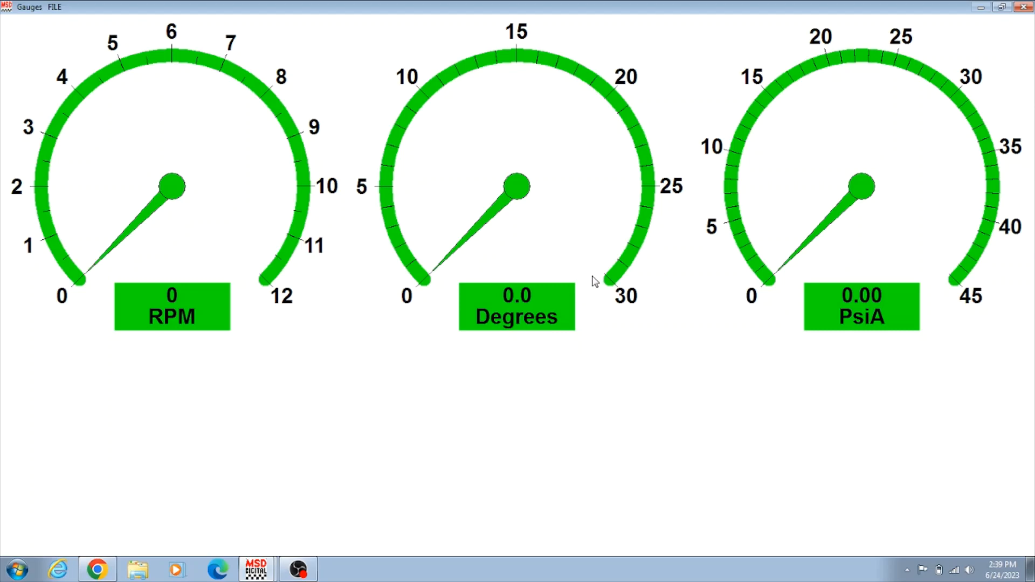
mouse_move(596, 304)
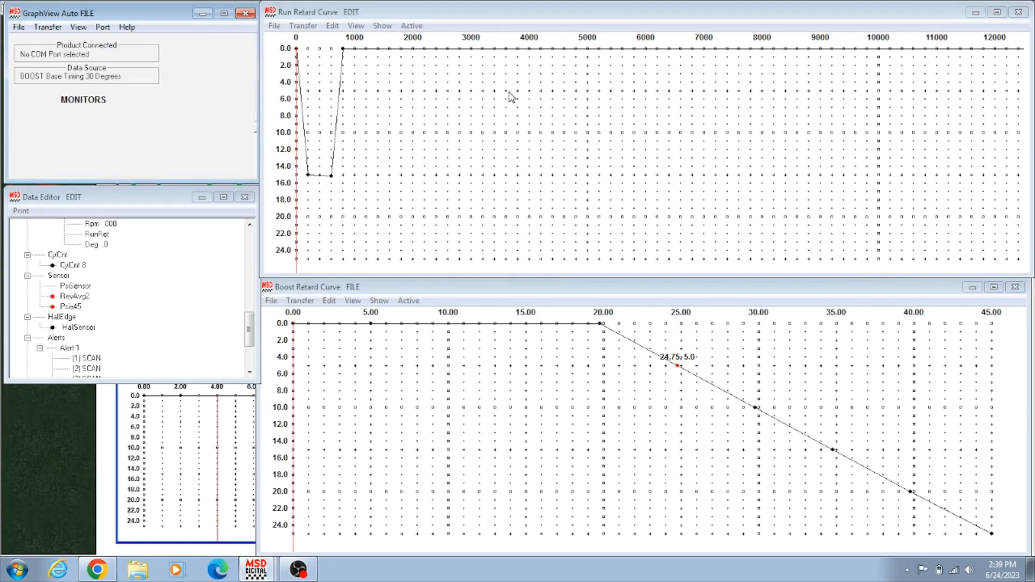
mouse_move(296, 552)
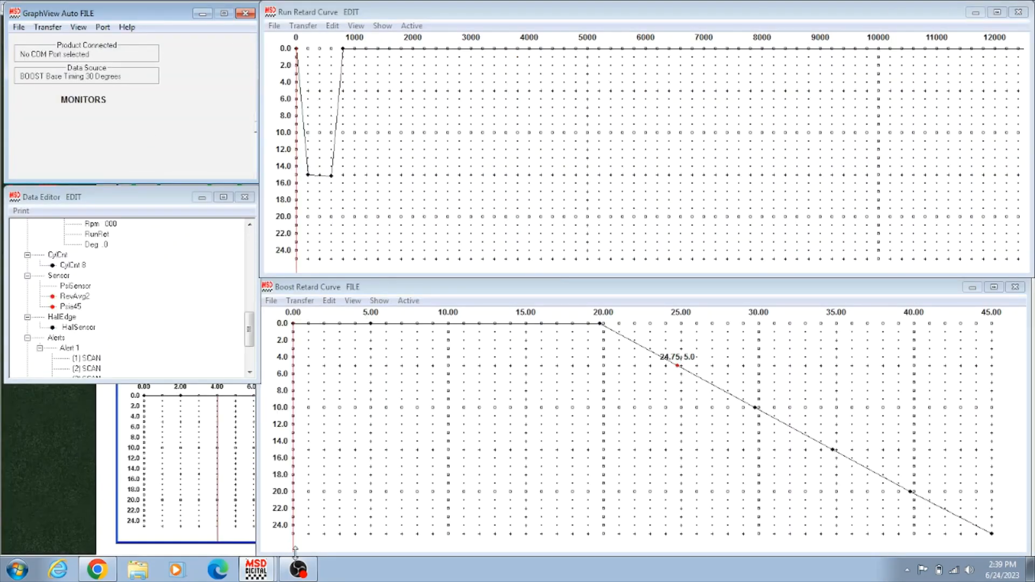